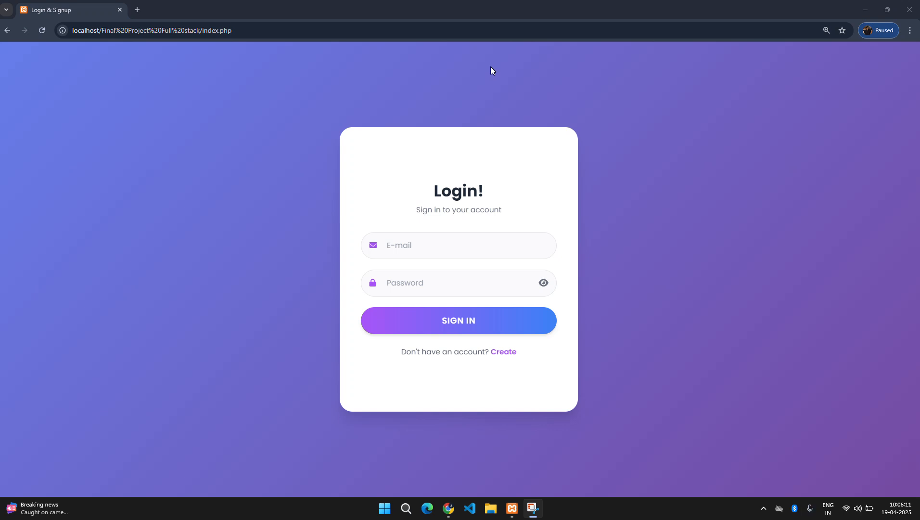
{"action": "mouse_move", "coordinate": [419, 48]}
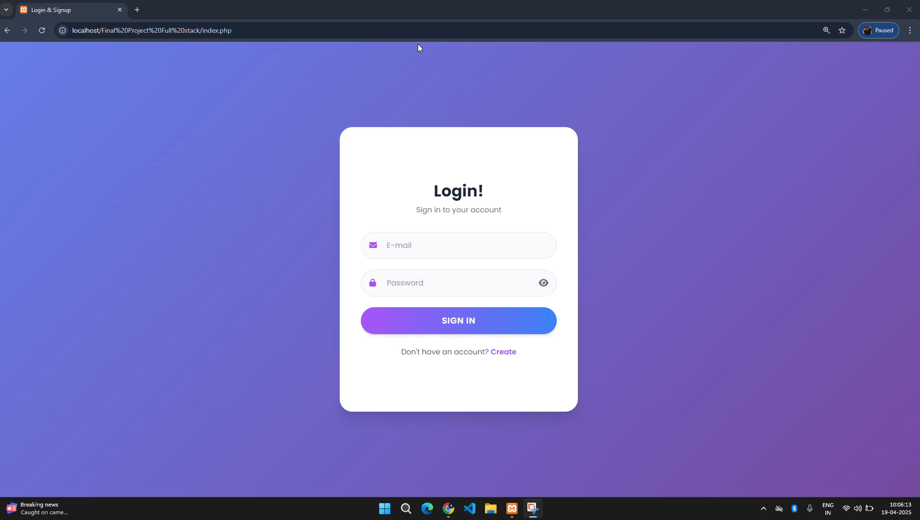
{"action": "mouse_move", "coordinate": [410, 75]}
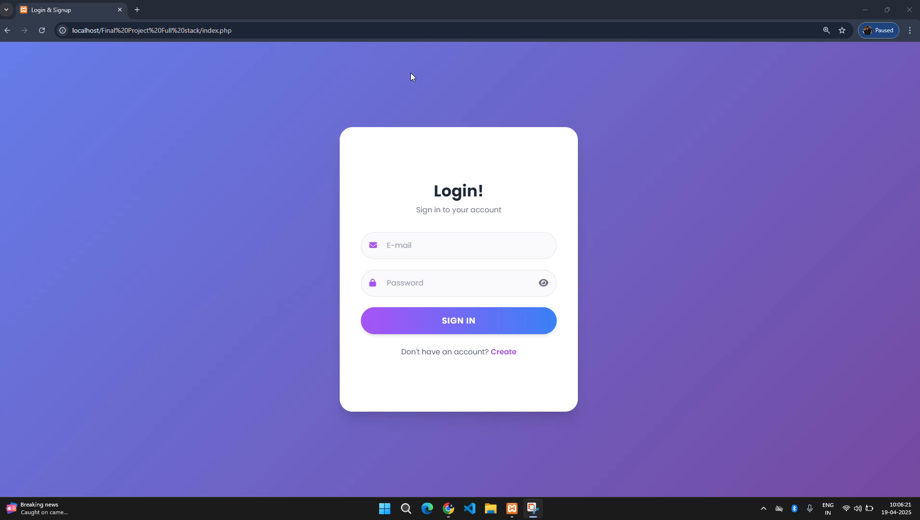
{"action": "mouse_move", "coordinate": [419, 100]}
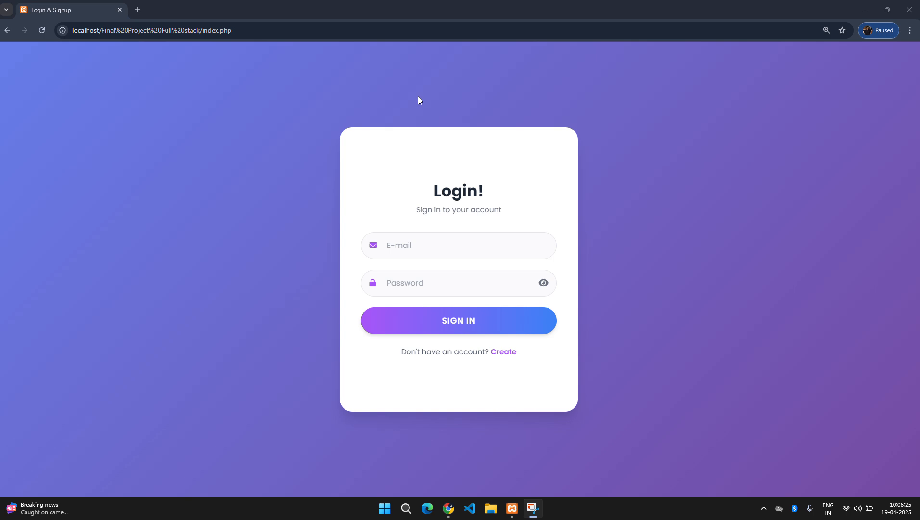
{"action": "mouse_move", "coordinate": [414, 111]}
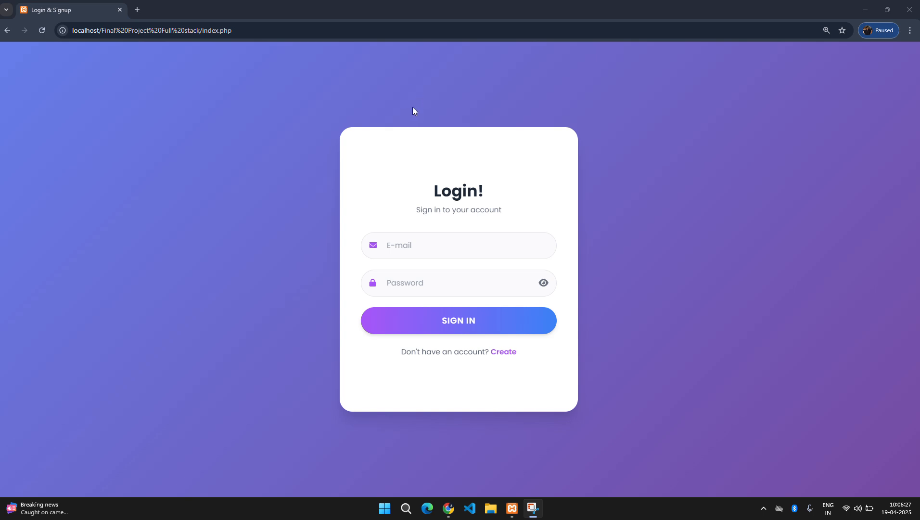
{"action": "mouse_move", "coordinate": [478, 331]}
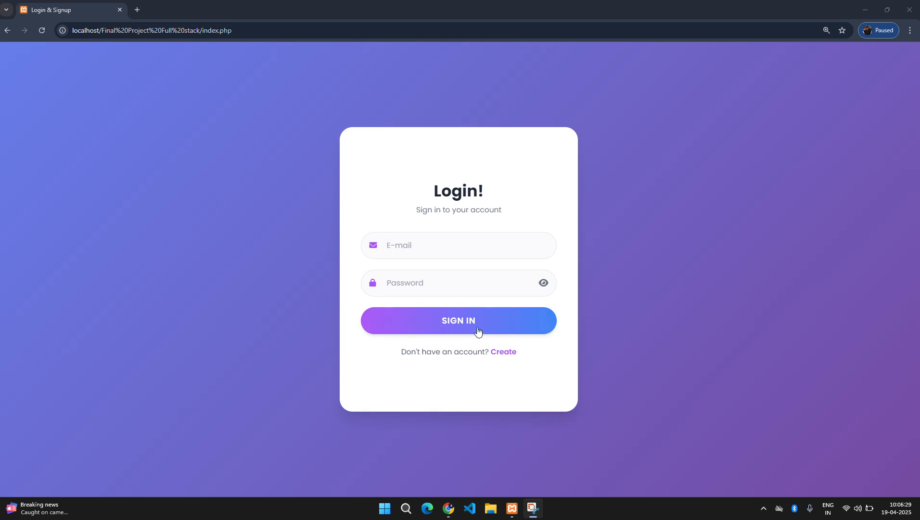
{"action": "mouse_move", "coordinate": [467, 306]}
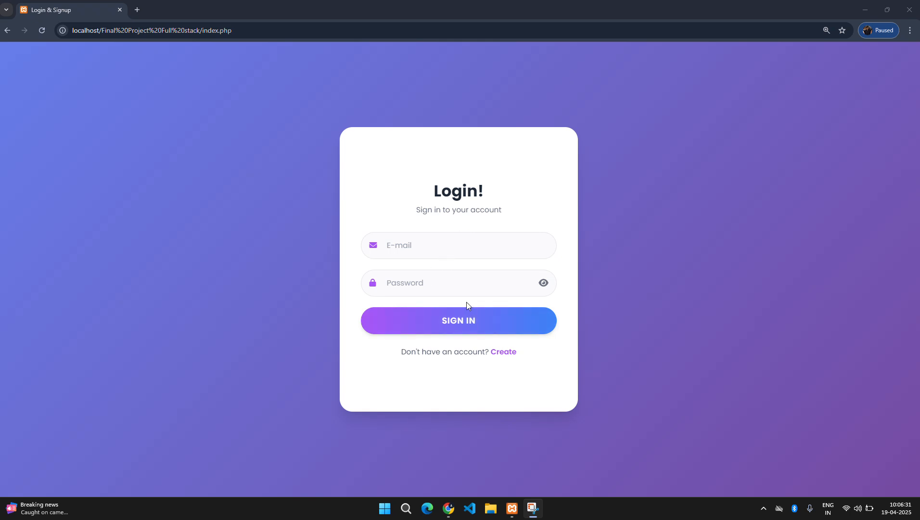
- Fill the login form with the account e-mail and password, briefly viewing the Create account form
{"action": "left_click", "coordinate": [458, 246]}
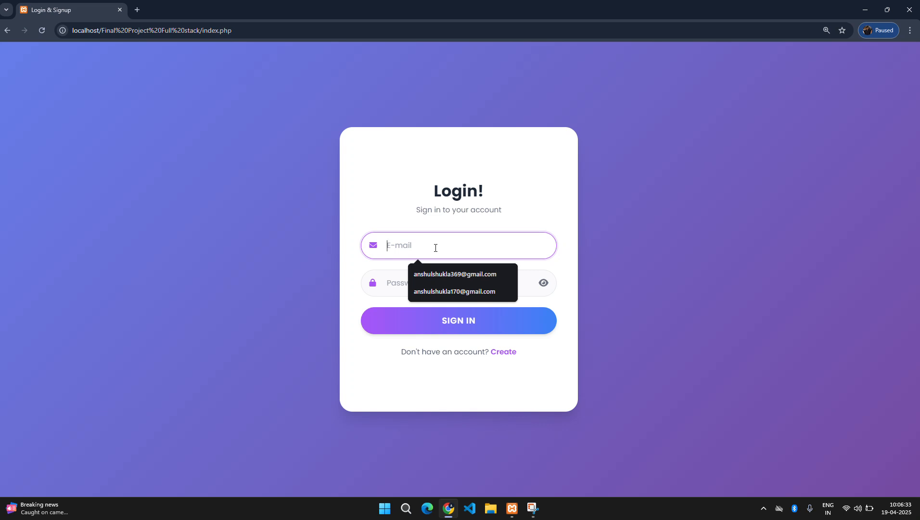
{"action": "left_click", "coordinate": [459, 282]}
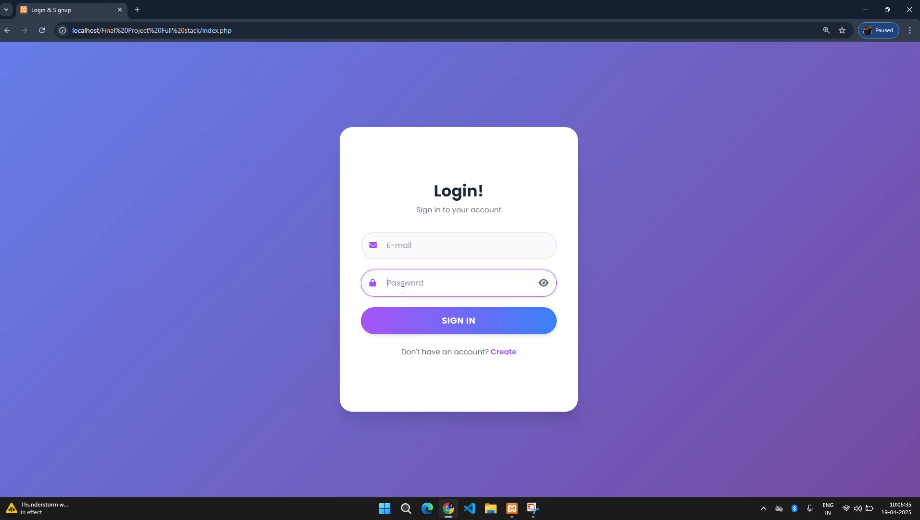
{"action": "mouse_move", "coordinate": [437, 326]}
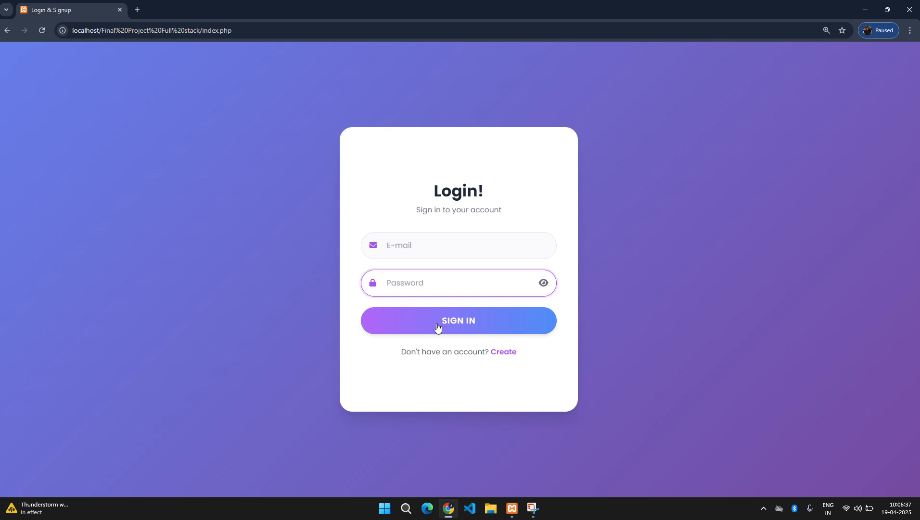
{"action": "left_click", "coordinate": [502, 352]}
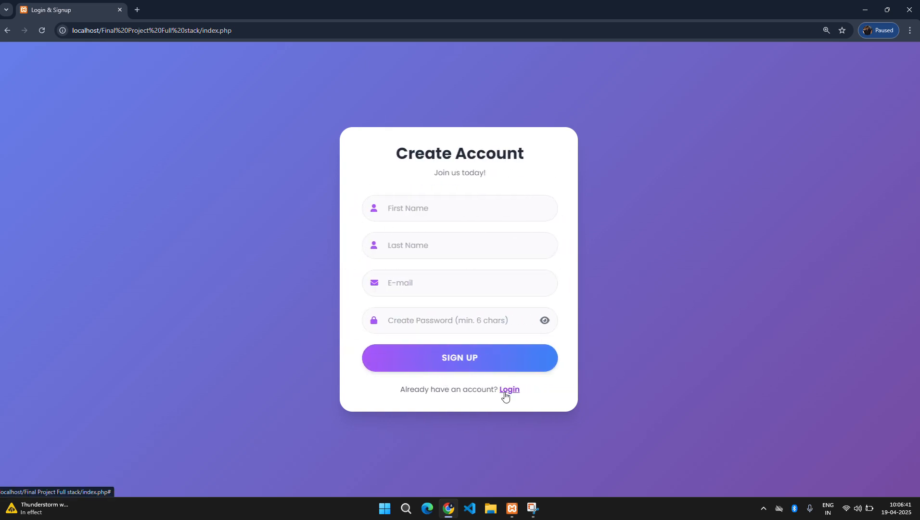
{"action": "left_click", "coordinate": [508, 389]}
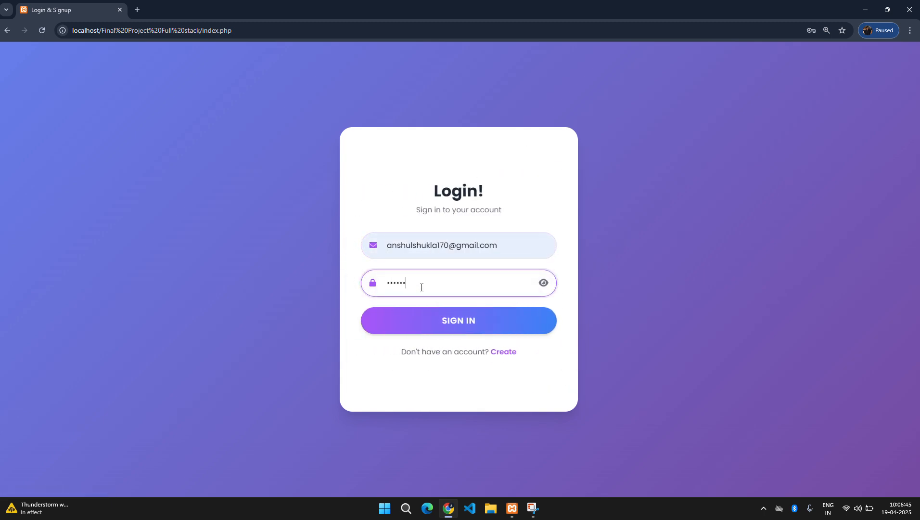
- Sign in and review the dashboard's registered events, mentorship requests and donation history
{"action": "left_click", "coordinate": [458, 321]}
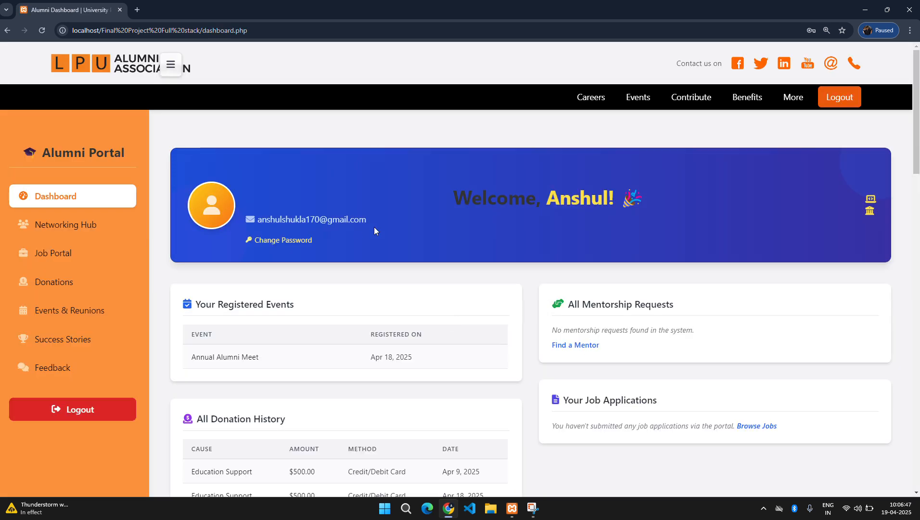
{"action": "mouse_move", "coordinate": [256, 261]}
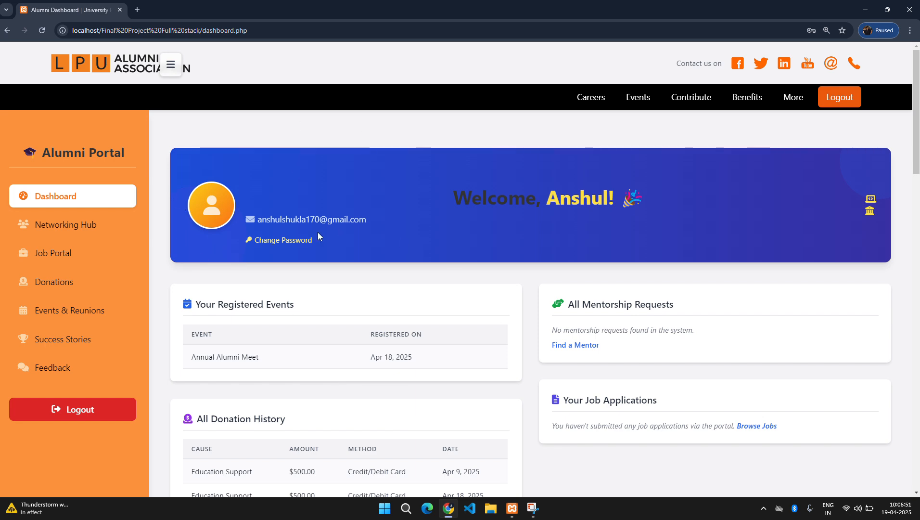
{"action": "scroll", "scroll_direction": "down", "scroll_amount": 3}
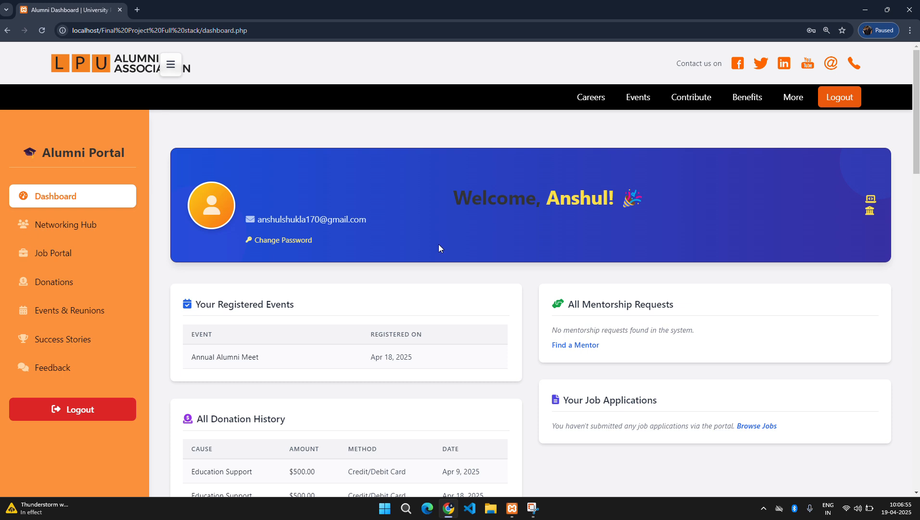
{"action": "mouse_move", "coordinate": [402, 214]}
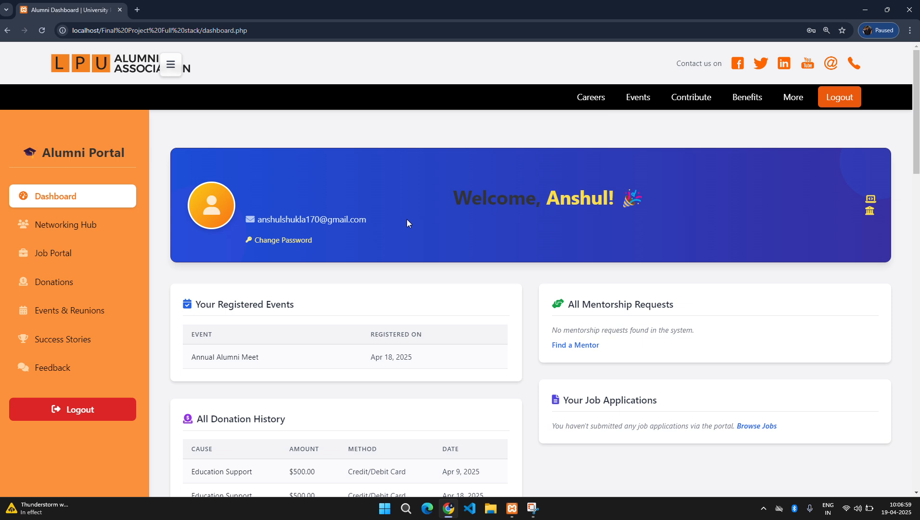
{"action": "mouse_move", "coordinate": [551, 189]}
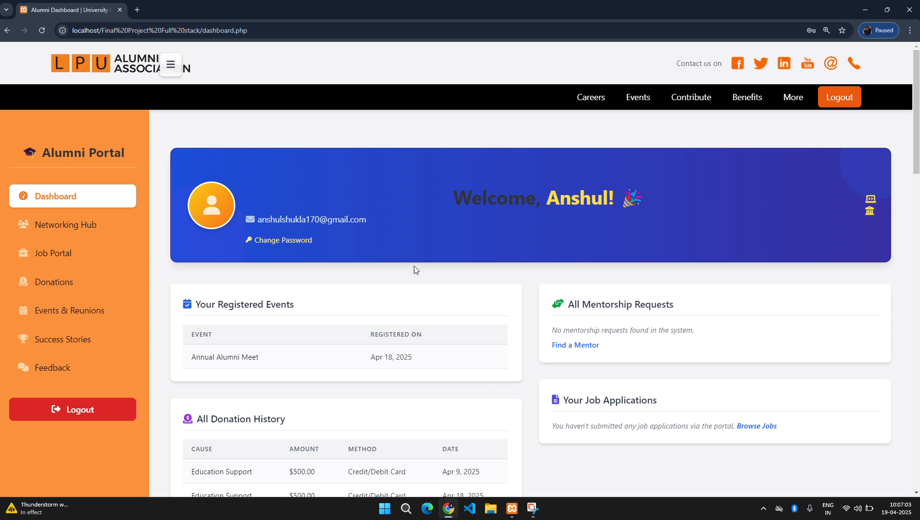
{"action": "mouse_move", "coordinate": [658, 341]}
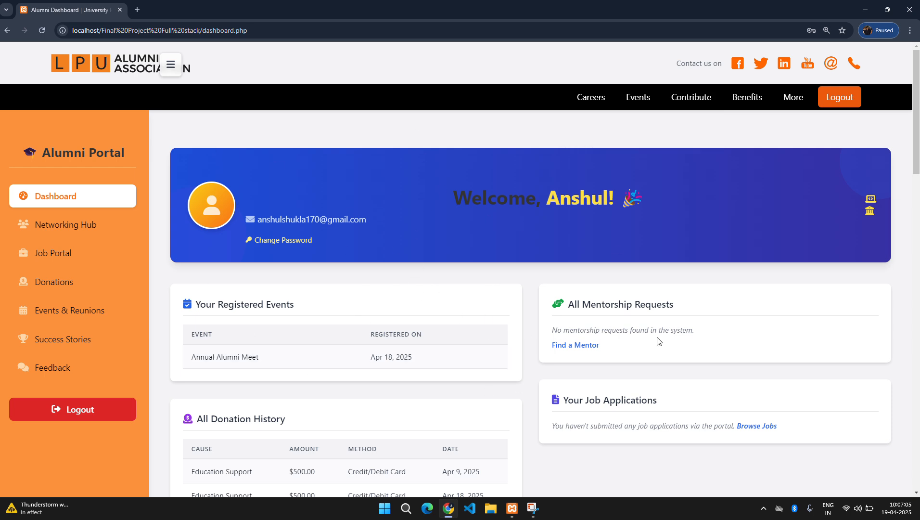
{"action": "mouse_move", "coordinate": [325, 194]}
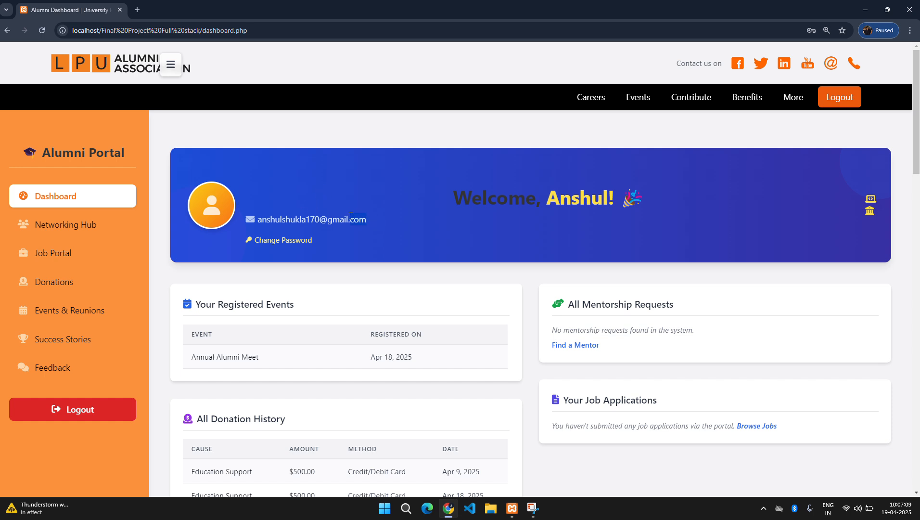
{"action": "double_click", "coordinate": [304, 219]}
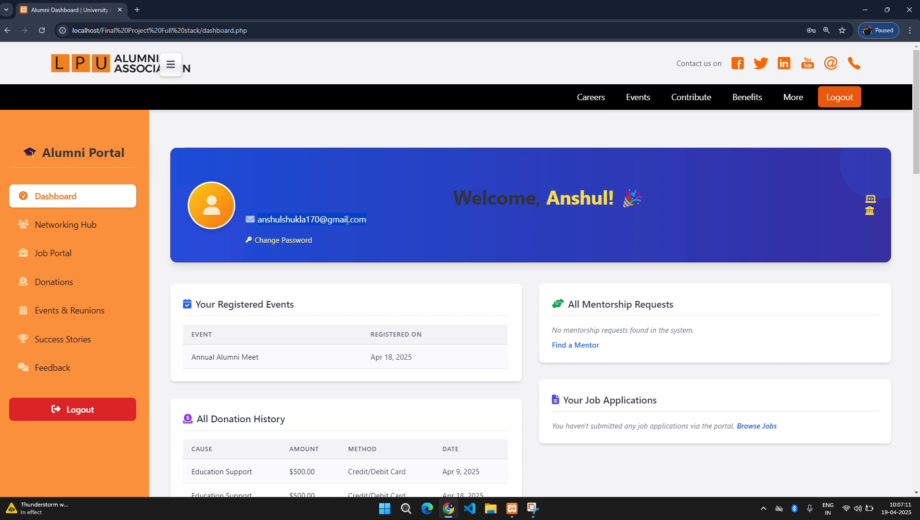
{"action": "mouse_move", "coordinate": [369, 225]}
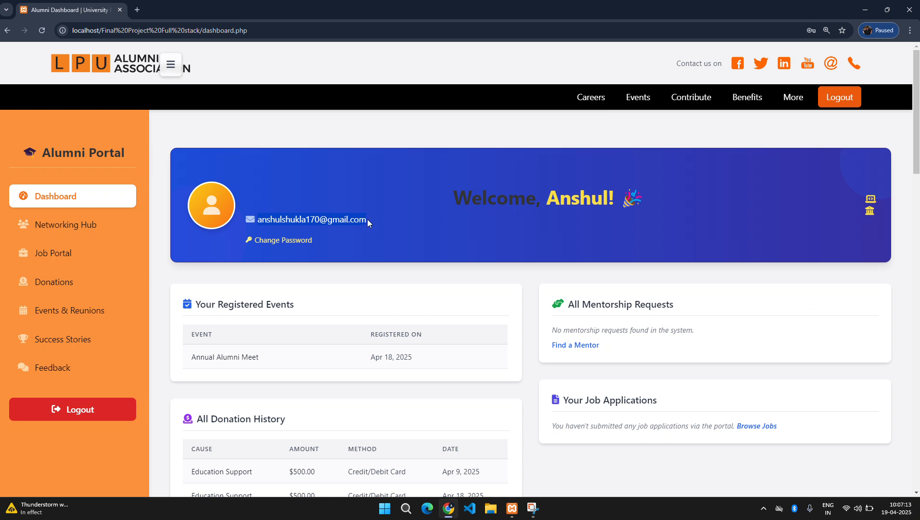
{"action": "mouse_move", "coordinate": [350, 205]}
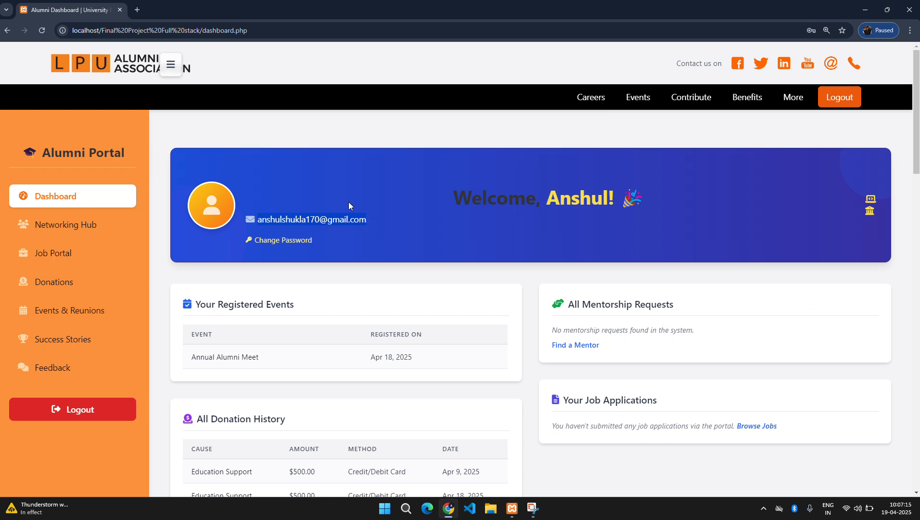
{"action": "mouse_move", "coordinate": [283, 240]}
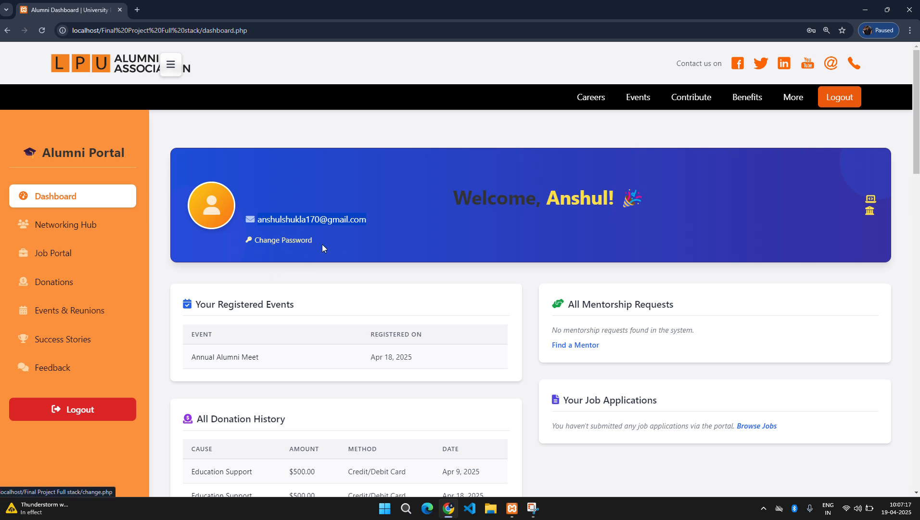
{"action": "mouse_move", "coordinate": [445, 198]}
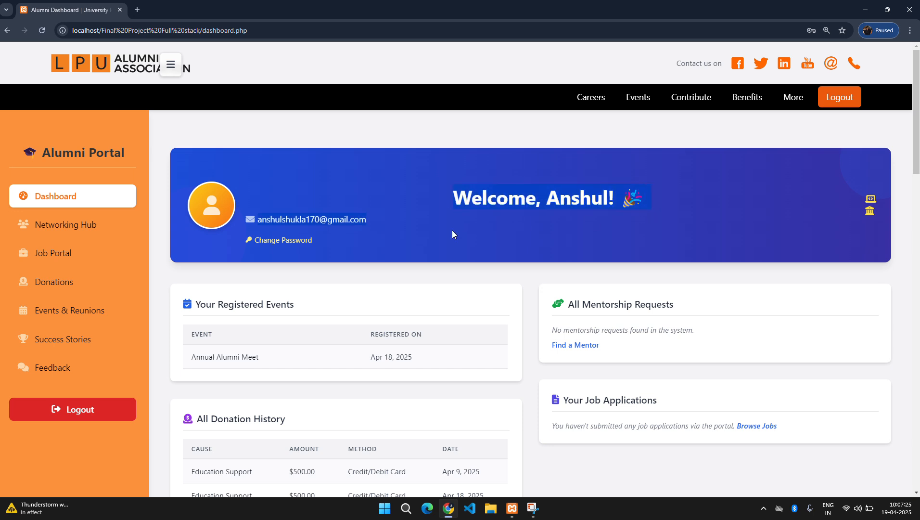
- On the profile page, enter current, new and confirmed passwords and submit the password change
{"action": "left_click", "coordinate": [284, 240]}
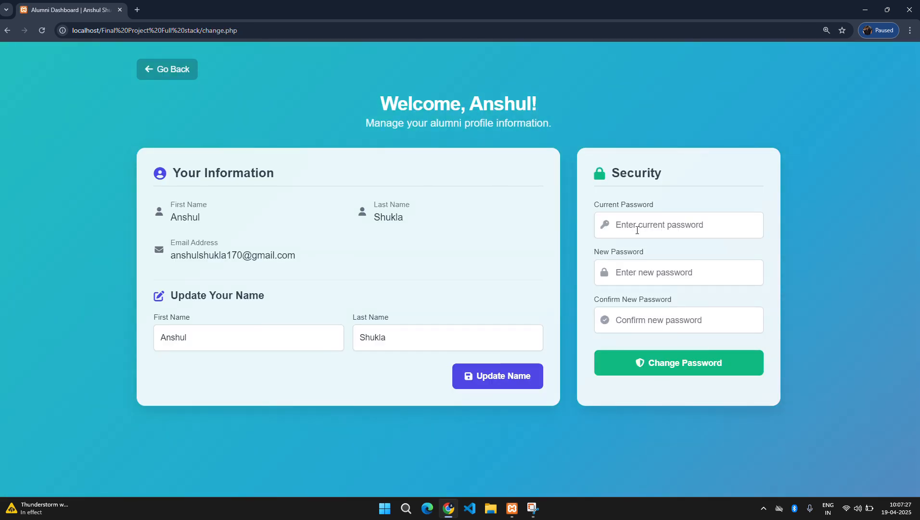
{"action": "left_click", "coordinate": [678, 224]}
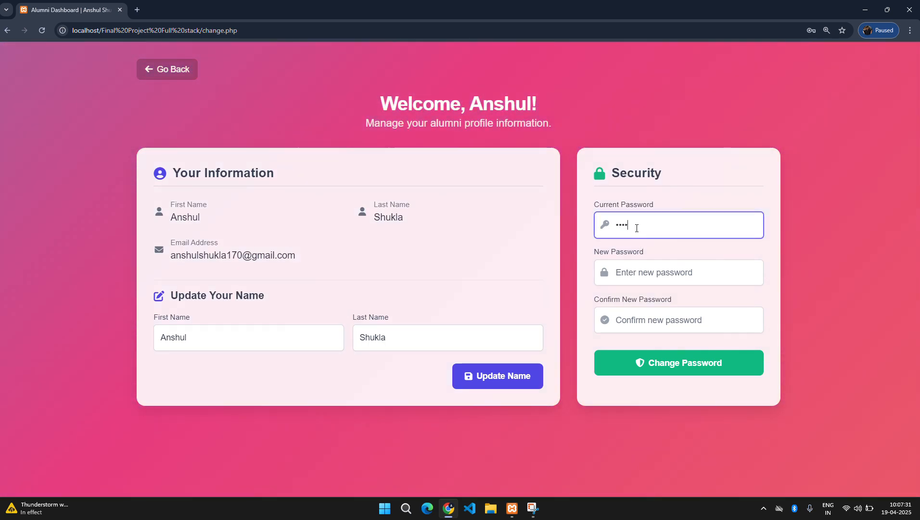
{"action": "left_click", "coordinate": [678, 272]}
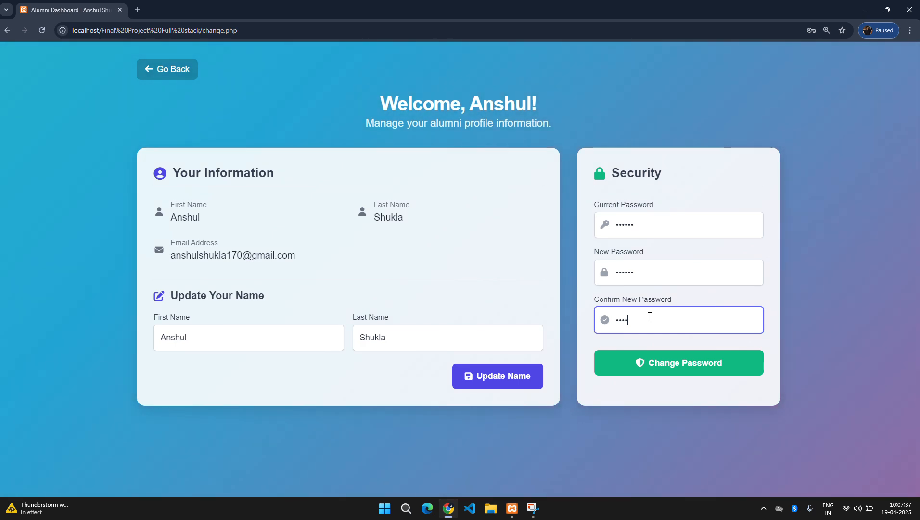
{"action": "left_click", "coordinate": [677, 362]}
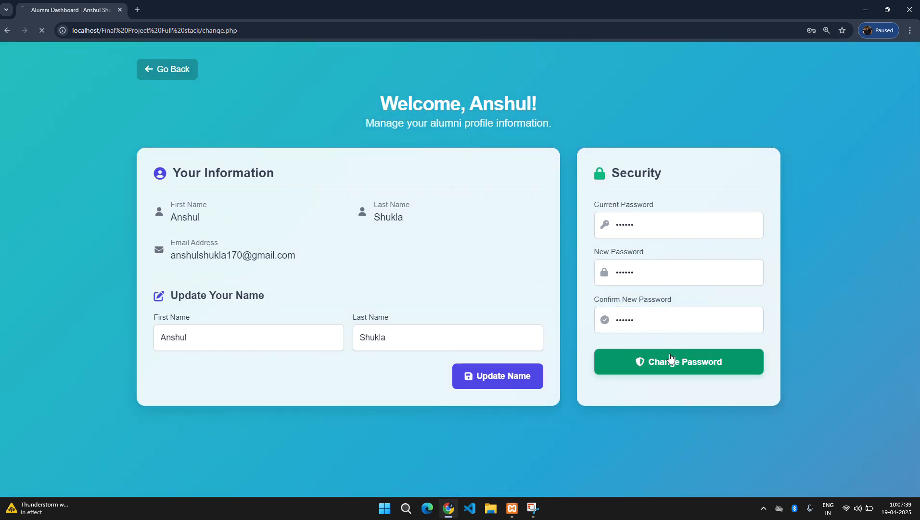
{"action": "left_click", "coordinate": [678, 361]}
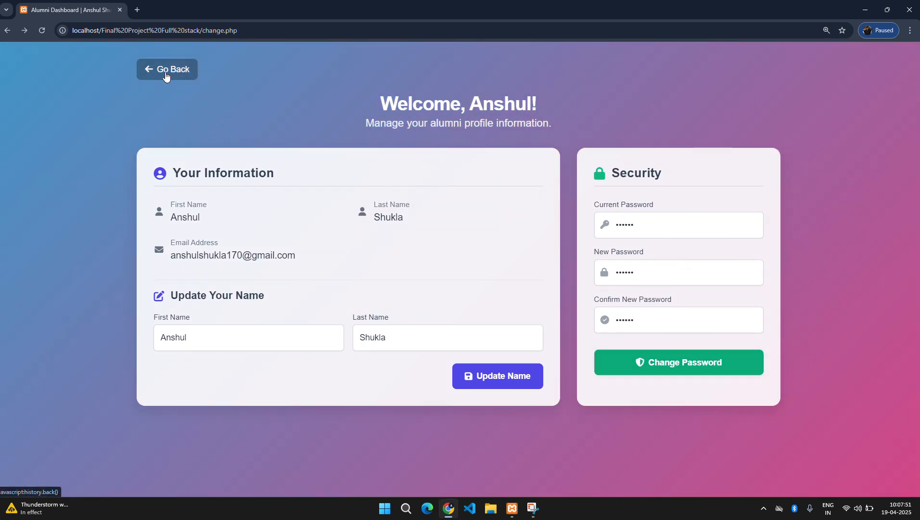
- Return to the dashboard and open LPU's YouTube channel in a new tab
{"action": "left_click", "coordinate": [167, 69]}
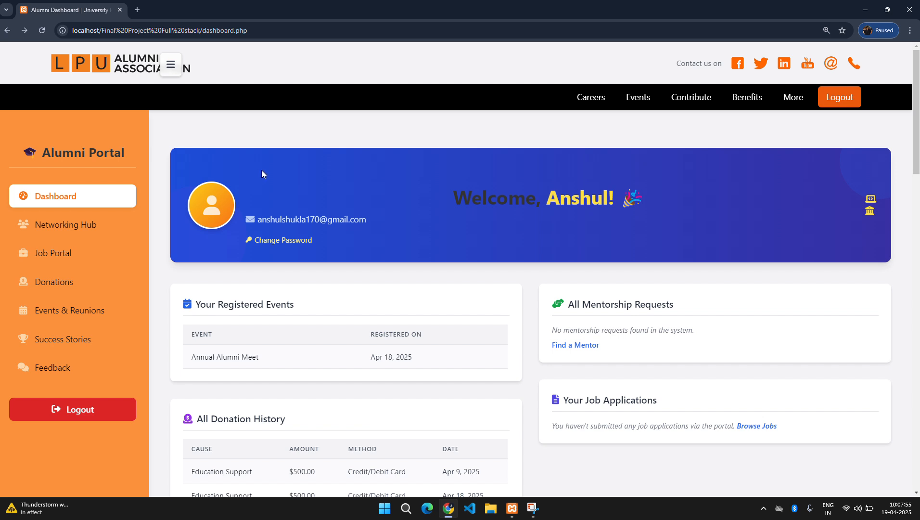
{"action": "mouse_move", "coordinate": [339, 214]}
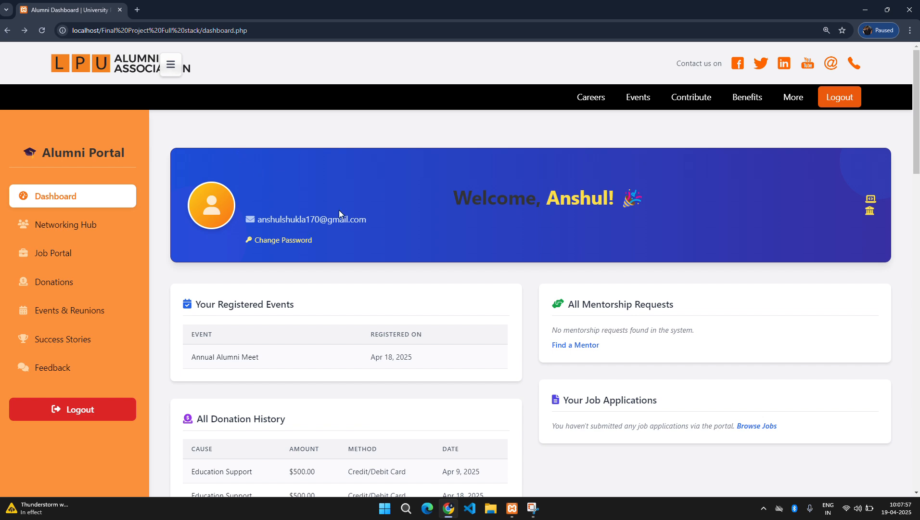
{"action": "mouse_move", "coordinate": [235, 77]}
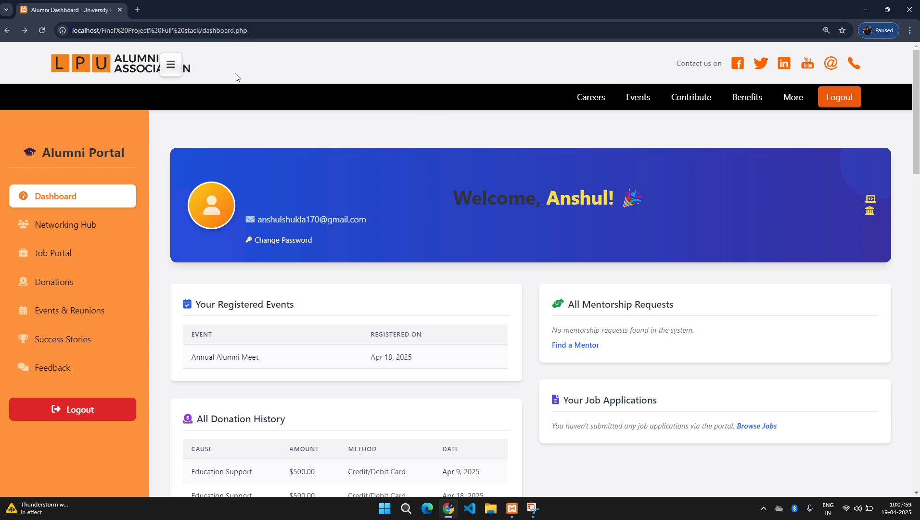
{"action": "mouse_move", "coordinate": [681, 61]}
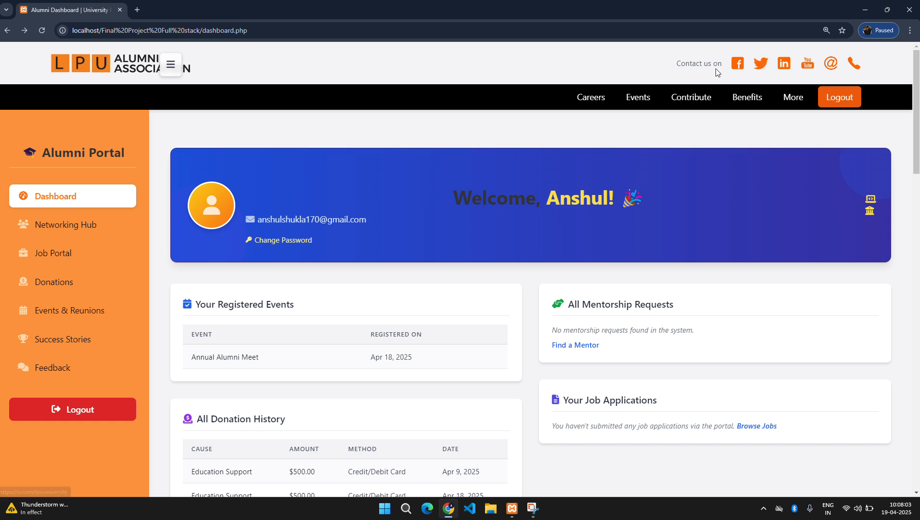
{"action": "mouse_move", "coordinate": [760, 63]}
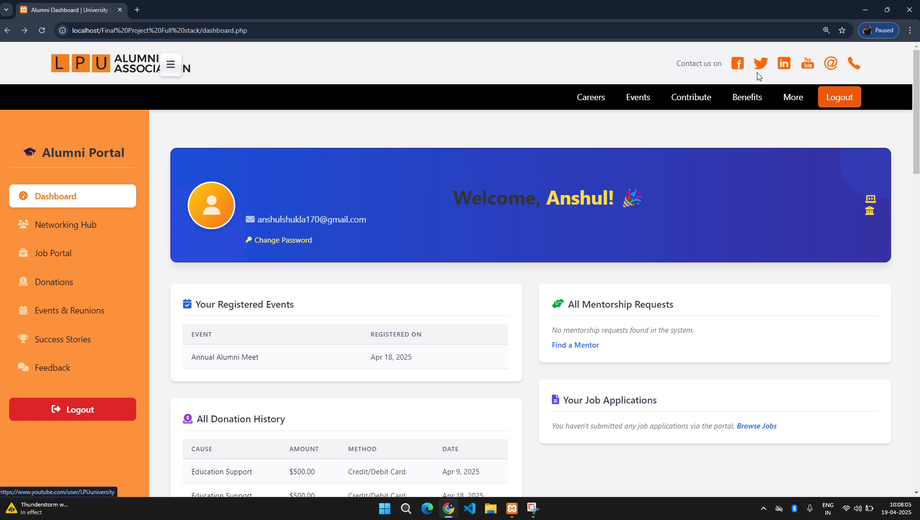
{"action": "left_click", "coordinate": [738, 62]}
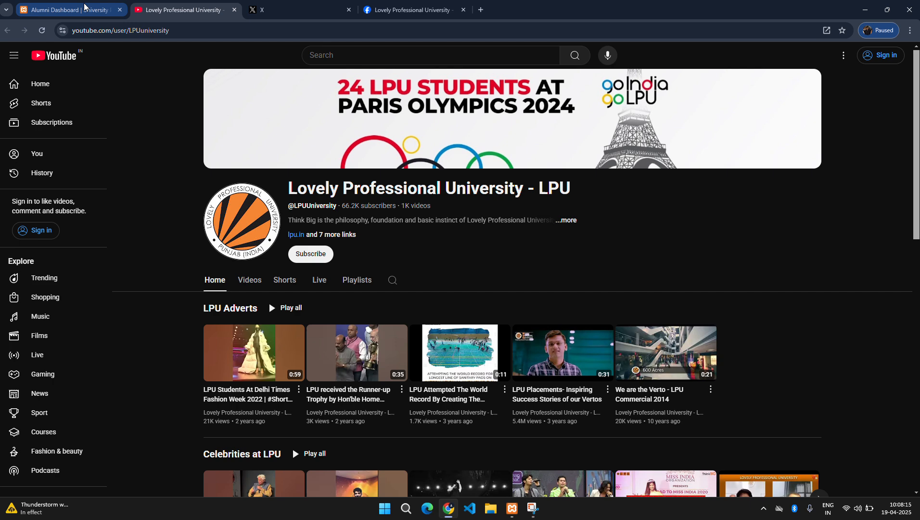
- Return to the Alumni Dashboard tab and browse the Careers and More navigation menus
{"action": "left_click", "coordinate": [67, 9]}
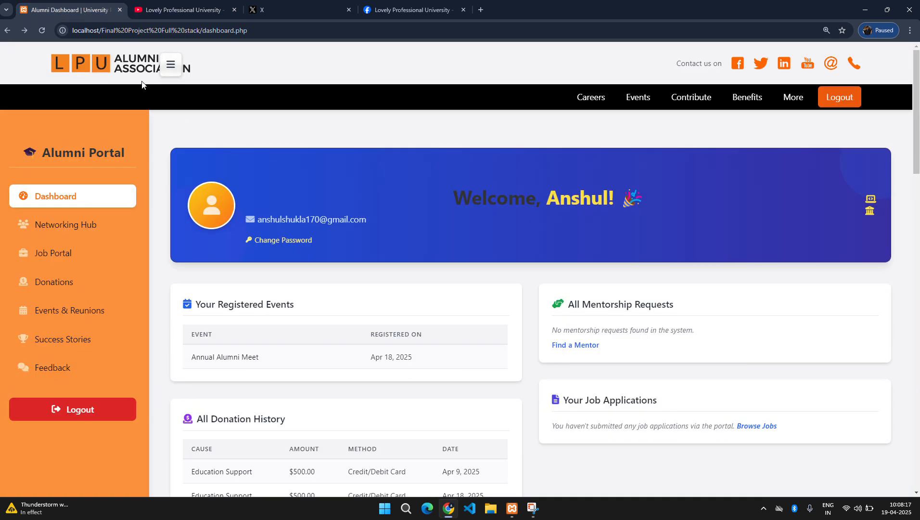
{"action": "left_click", "coordinate": [590, 97]}
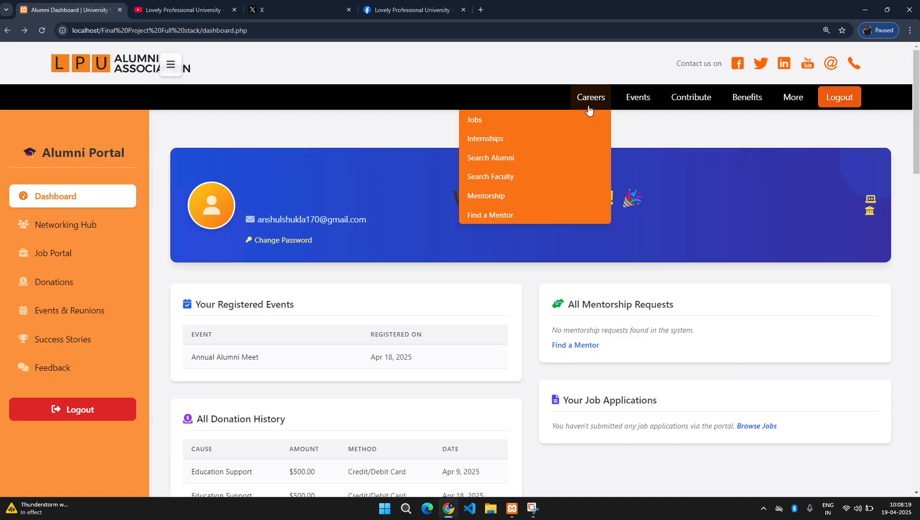
{"action": "mouse_move", "coordinate": [510, 143]}
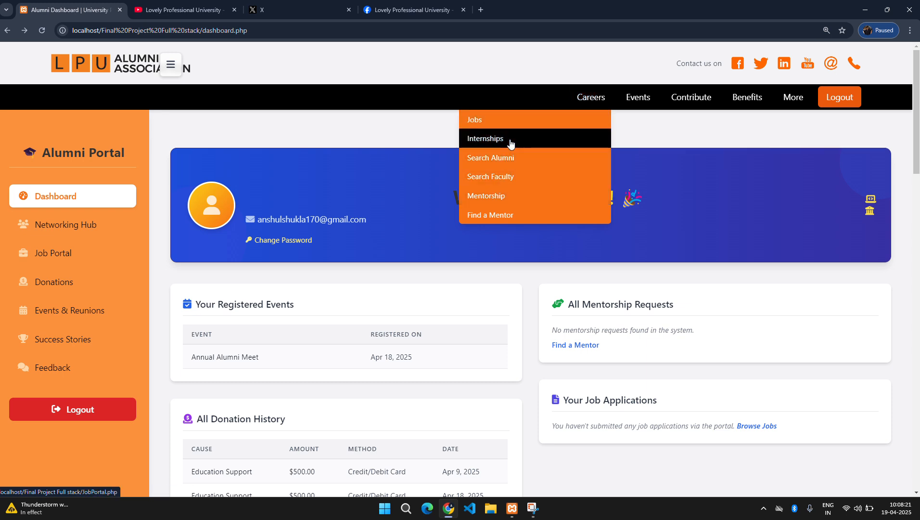
{"action": "mouse_move", "coordinate": [521, 119]}
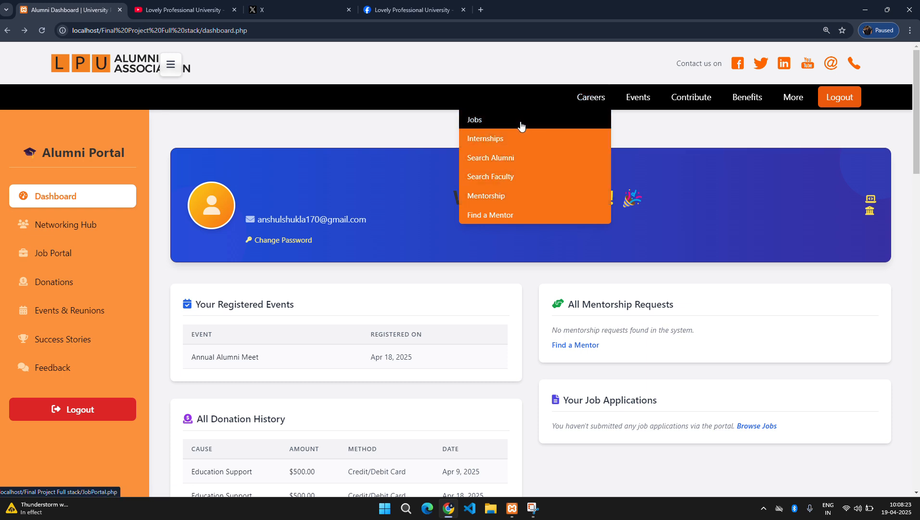
{"action": "mouse_move", "coordinate": [535, 196]}
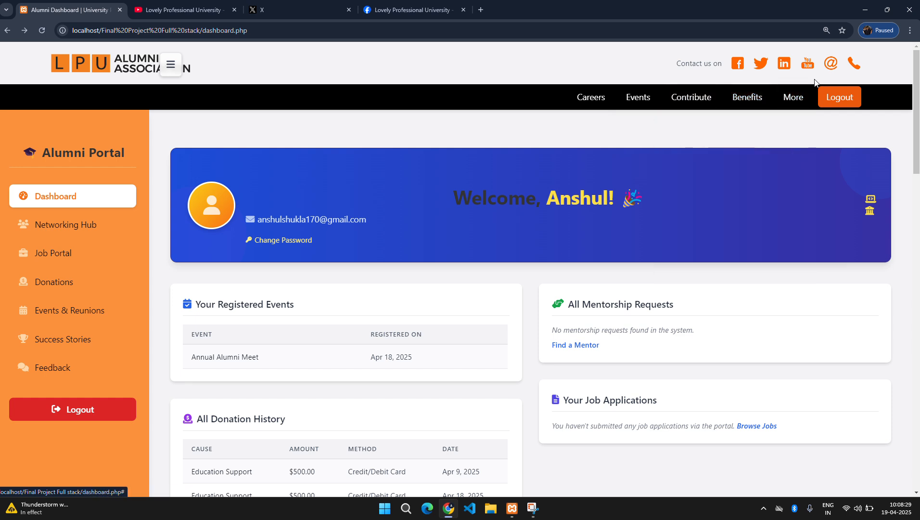
{"action": "left_click", "coordinate": [794, 97]}
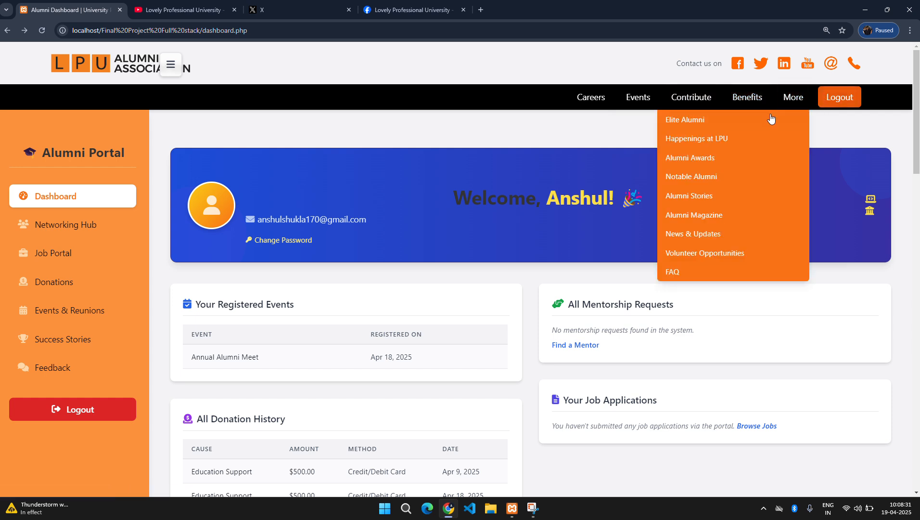
{"action": "scroll", "scroll_direction": "down", "scroll_amount": 3}
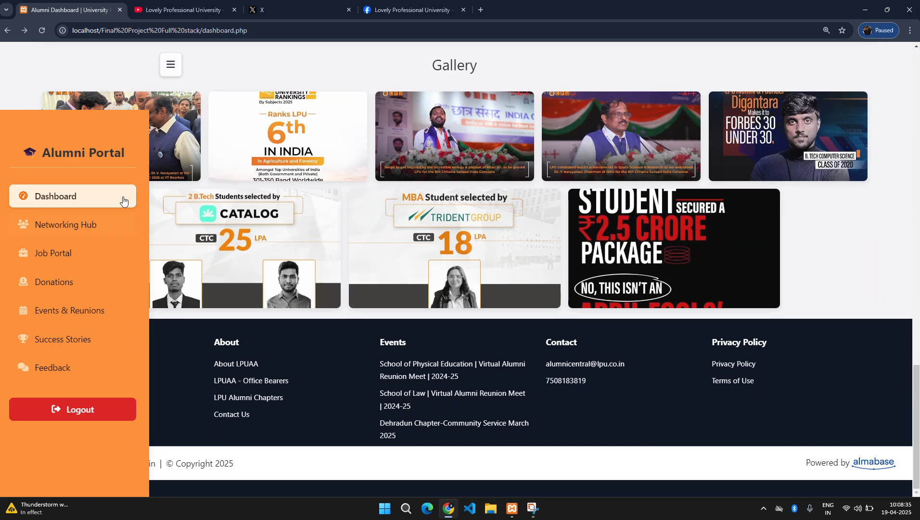
{"action": "left_click", "coordinate": [170, 64]}
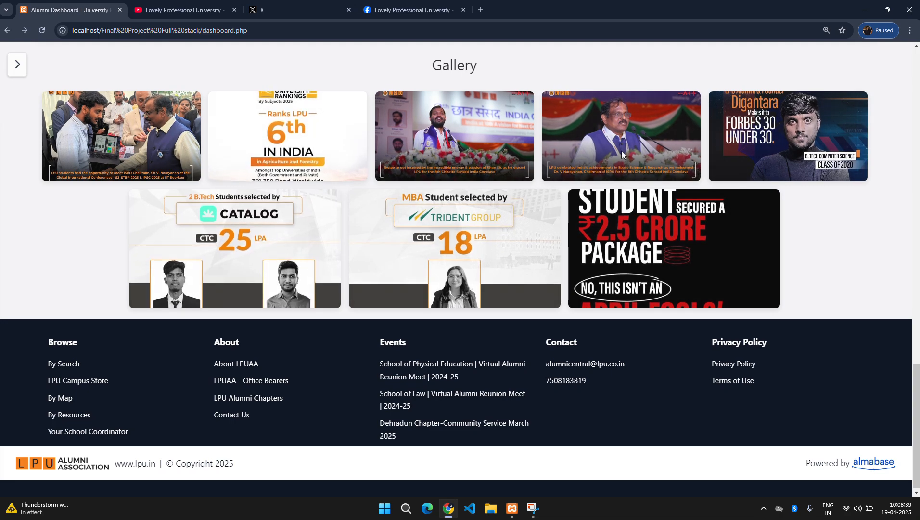
{"action": "scroll", "scroll_direction": "up", "scroll_amount": 3}
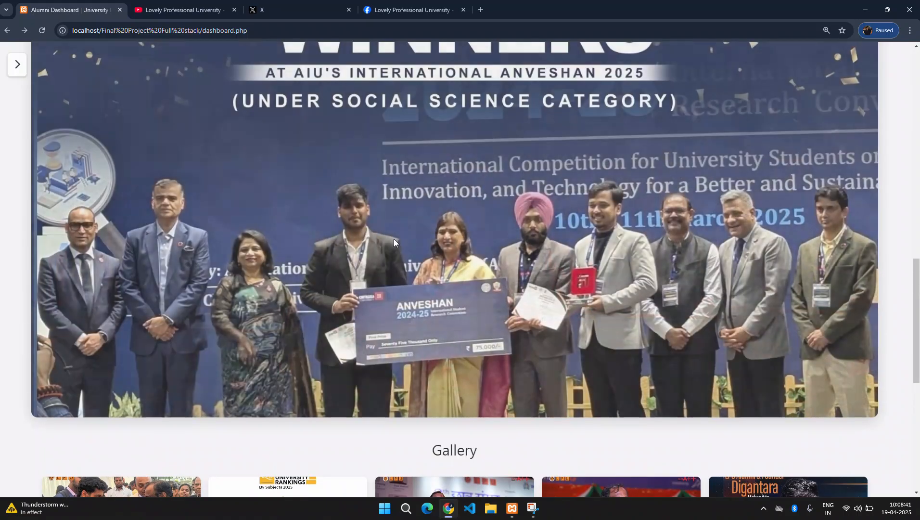
{"action": "scroll", "scroll_direction": "up", "scroll_amount": 3}
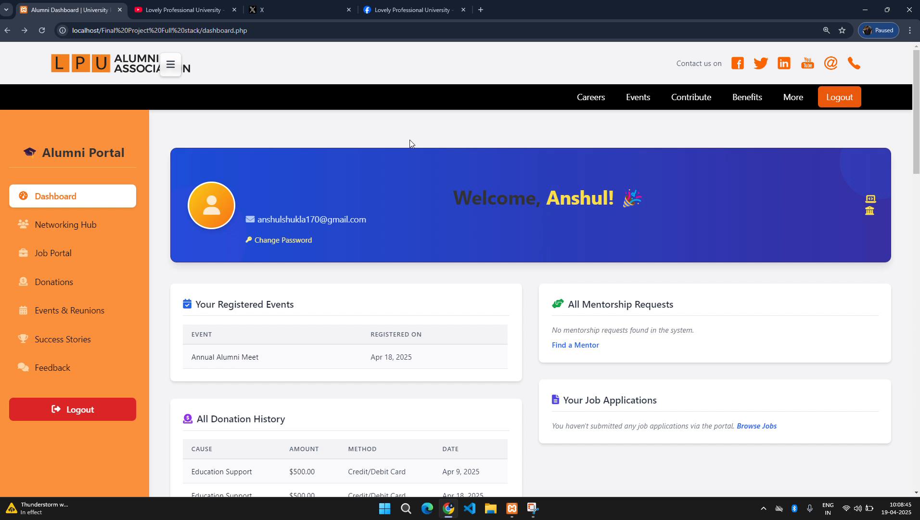
{"action": "mouse_move", "coordinate": [411, 140]}
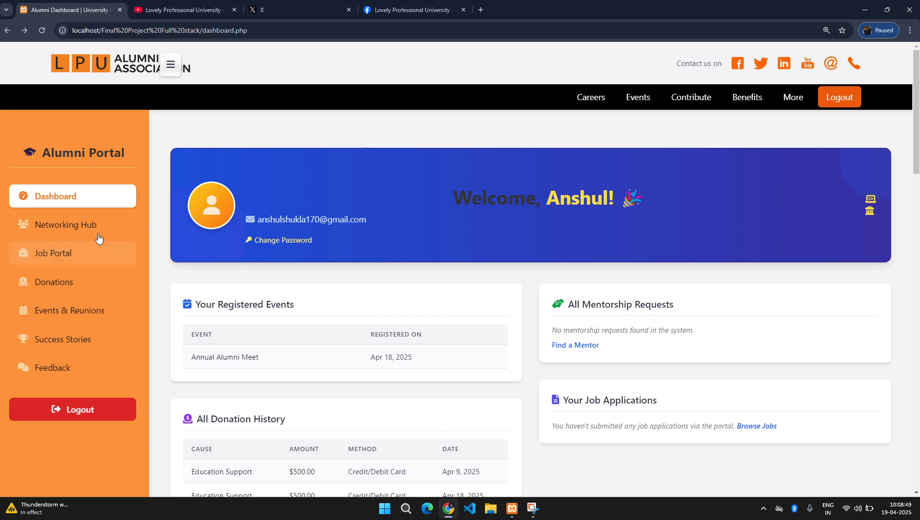
{"action": "mouse_move", "coordinate": [67, 225]}
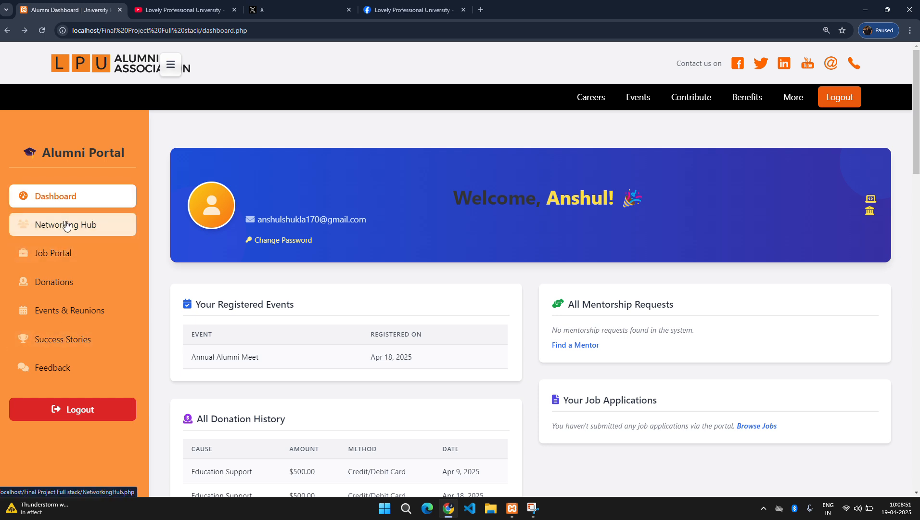
{"action": "mouse_move", "coordinate": [71, 310]}
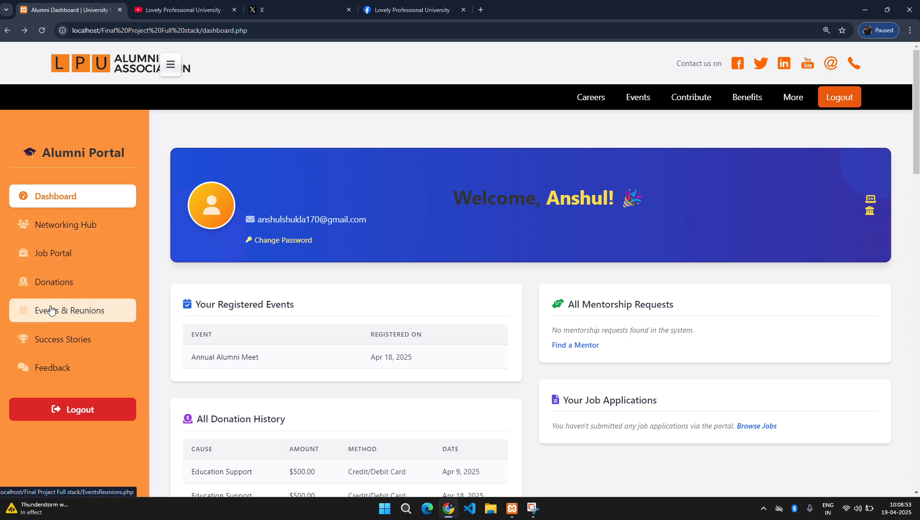
{"action": "left_click", "coordinate": [70, 310]}
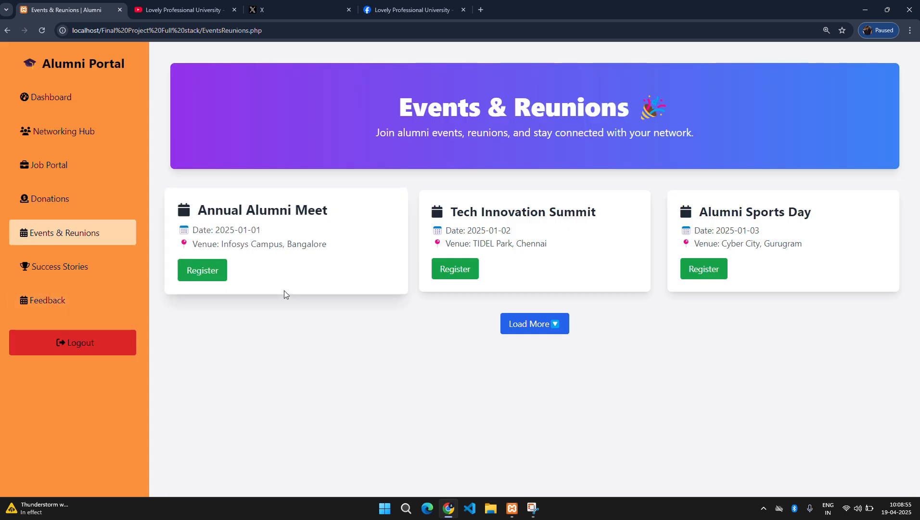
{"action": "mouse_move", "coordinate": [333, 278]}
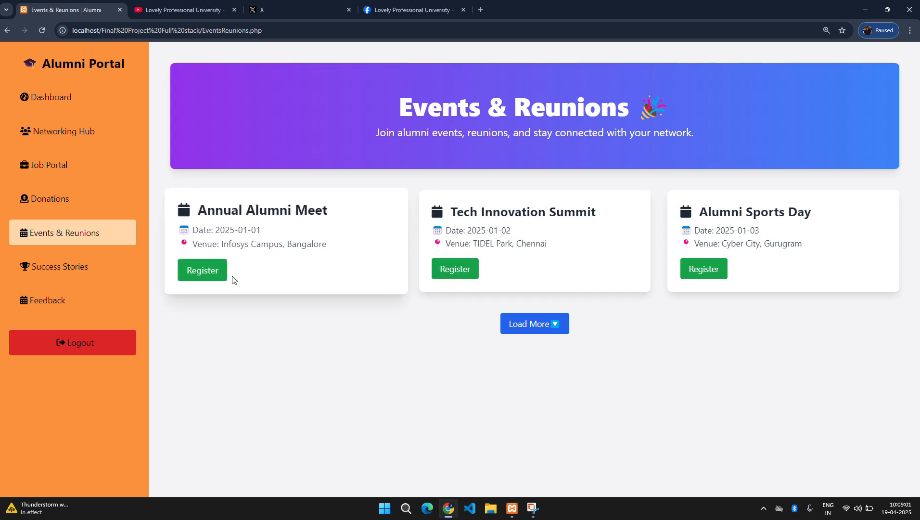
{"action": "left_click", "coordinate": [534, 324]}
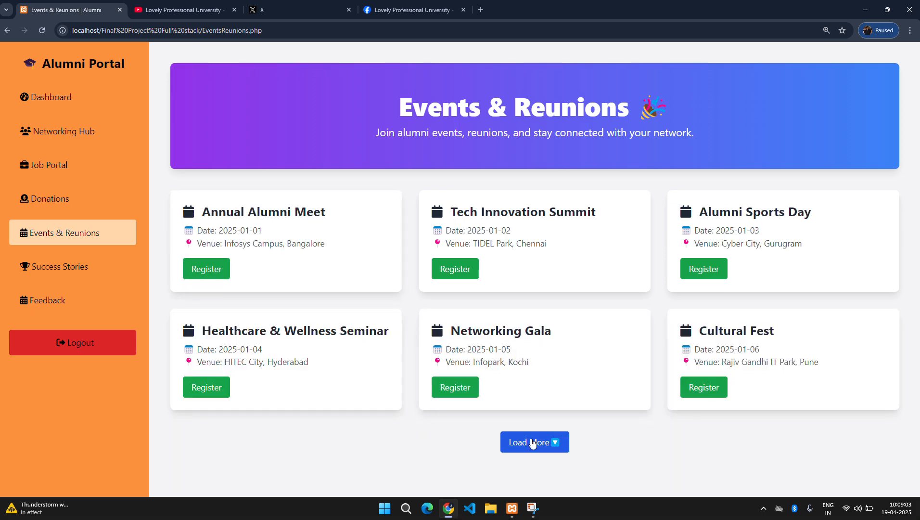
{"action": "left_click", "coordinate": [533, 442]}
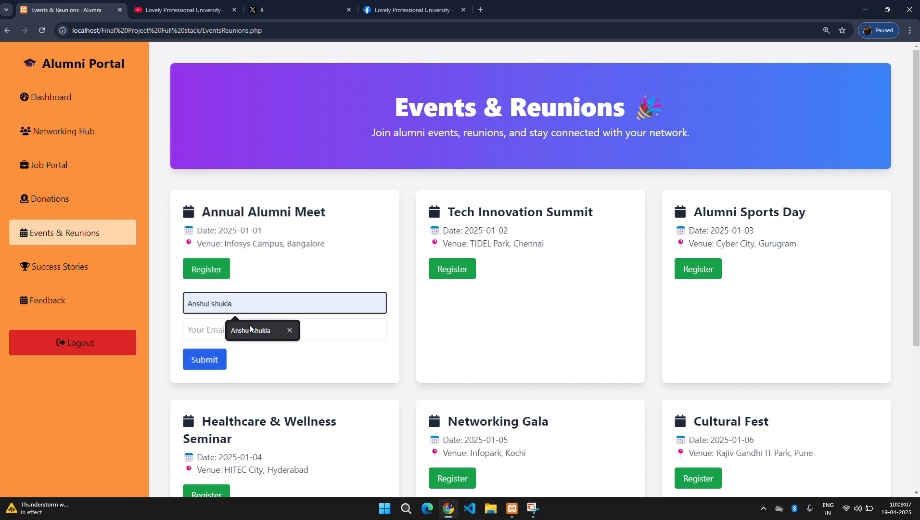
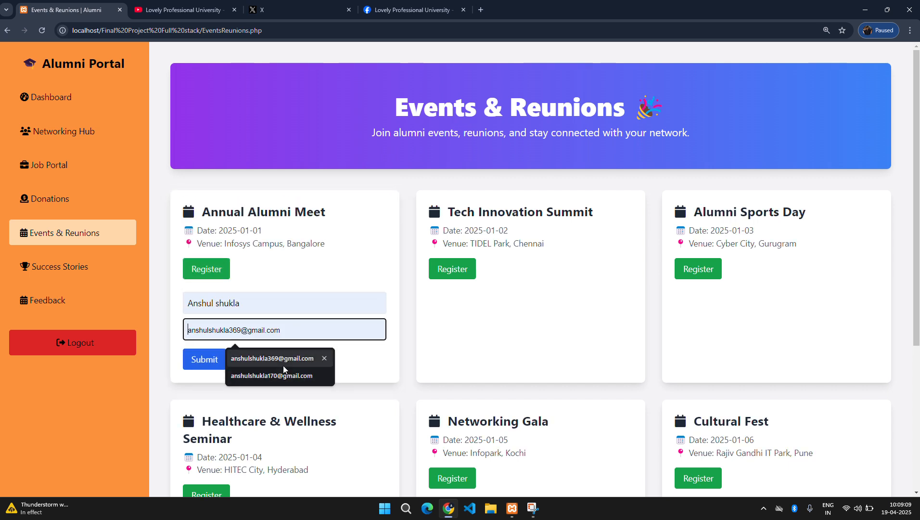
{"action": "left_click", "coordinate": [204, 360]}
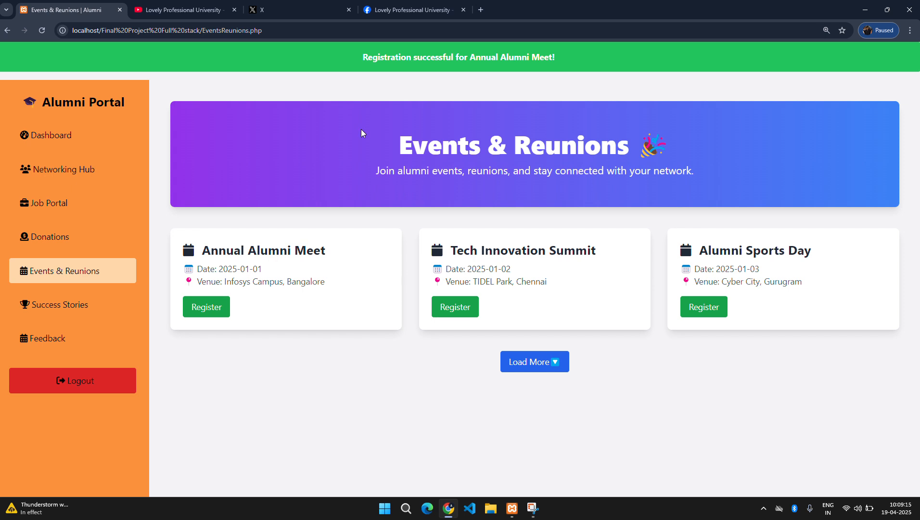
{"action": "mouse_move", "coordinate": [333, 147]}
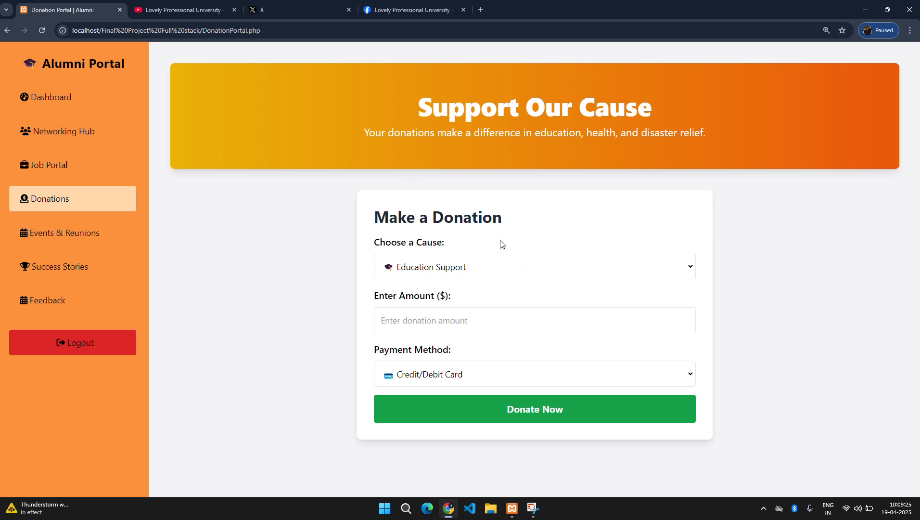
- Enter a donation amount of 500 and choose Credit/Debit Card as payment method
{"action": "left_click", "coordinate": [534, 320]}
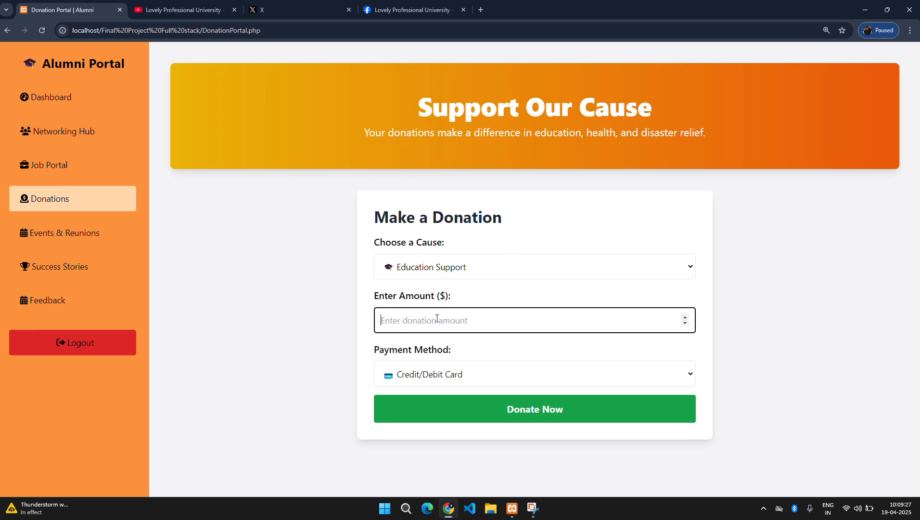
{"action": "type", "text": "5"}
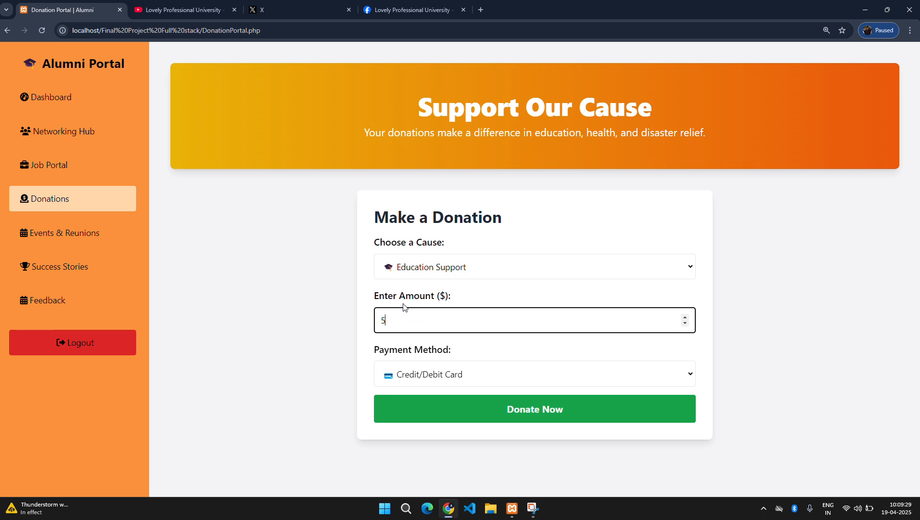
{"action": "type", "text": "00"}
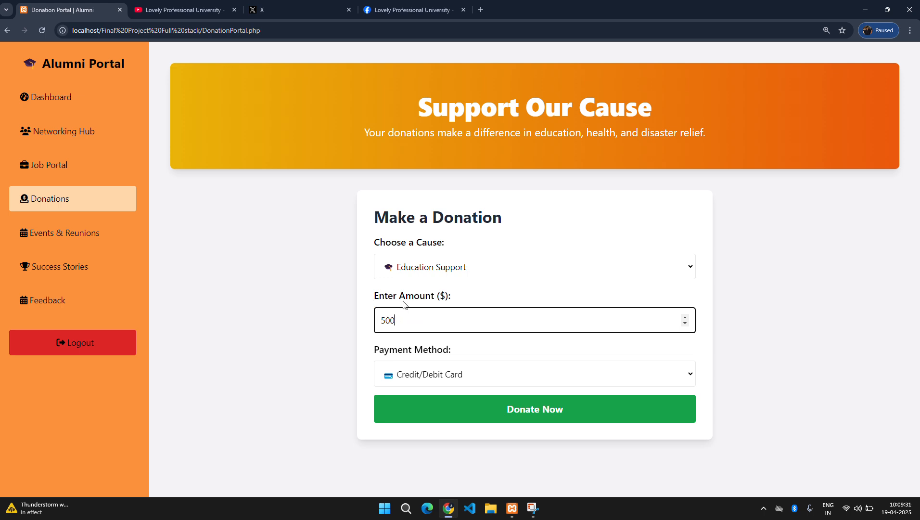
{"action": "left_click", "coordinate": [534, 374]}
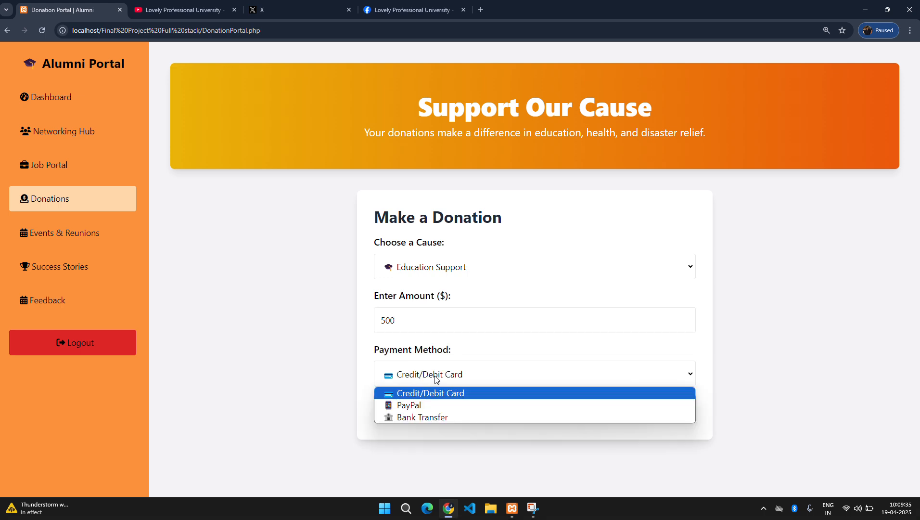
{"action": "left_click", "coordinate": [431, 393]}
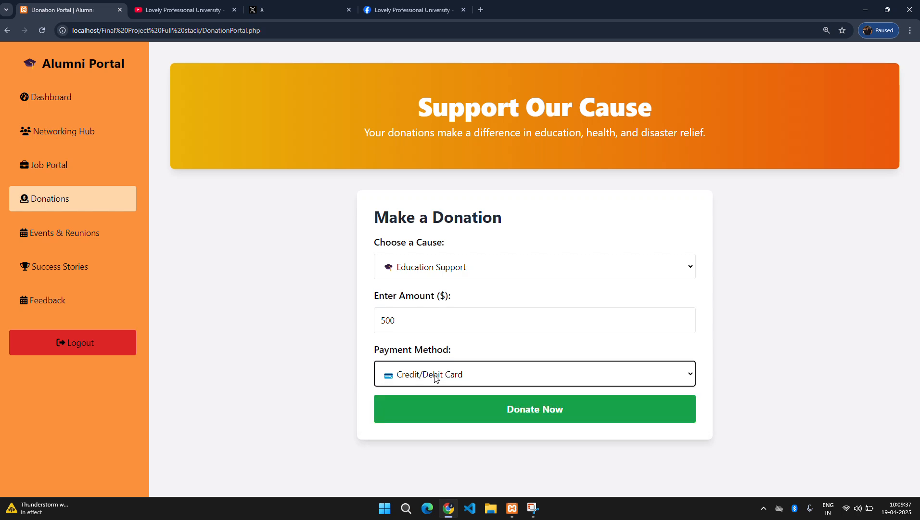
{"action": "mouse_move", "coordinate": [59, 165]}
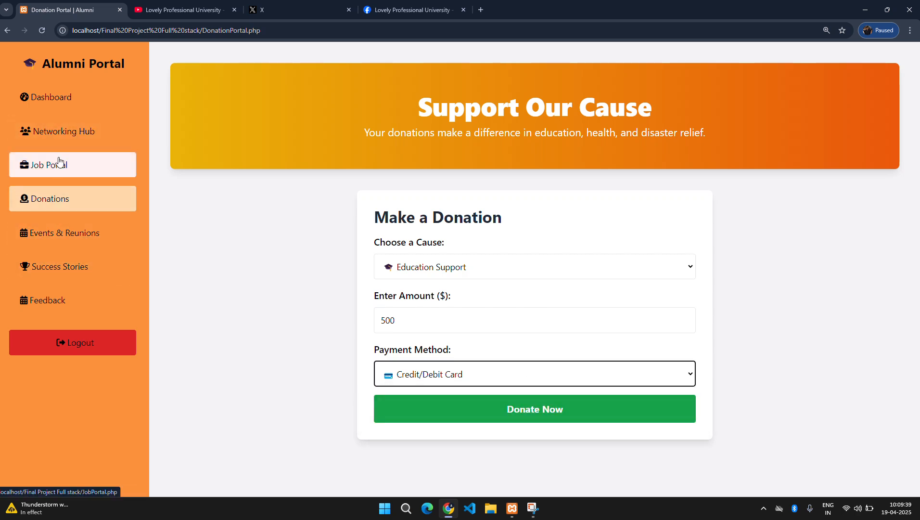
- Browse the Networking Hub's alumni, mentor and faculty sections, then move to the Job Portal
{"action": "left_click", "coordinate": [63, 131]}
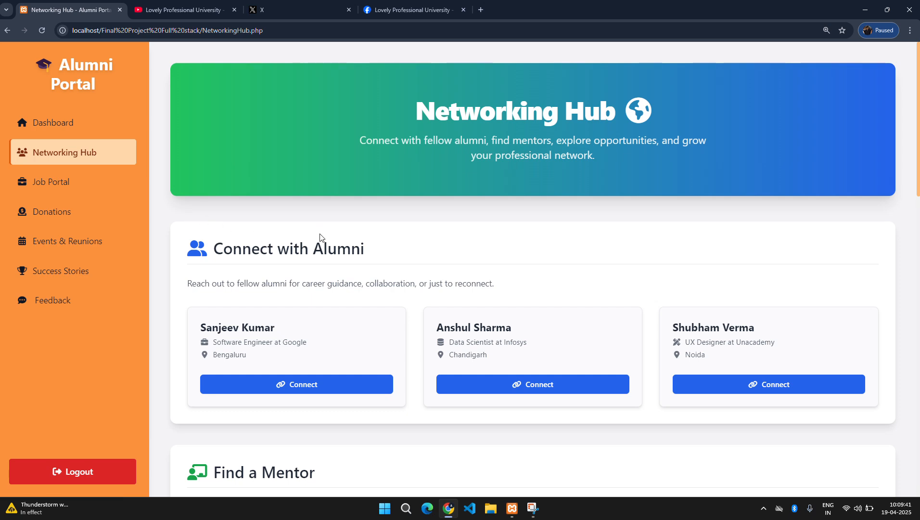
{"action": "scroll", "scroll_direction": "down", "scroll_amount": 3}
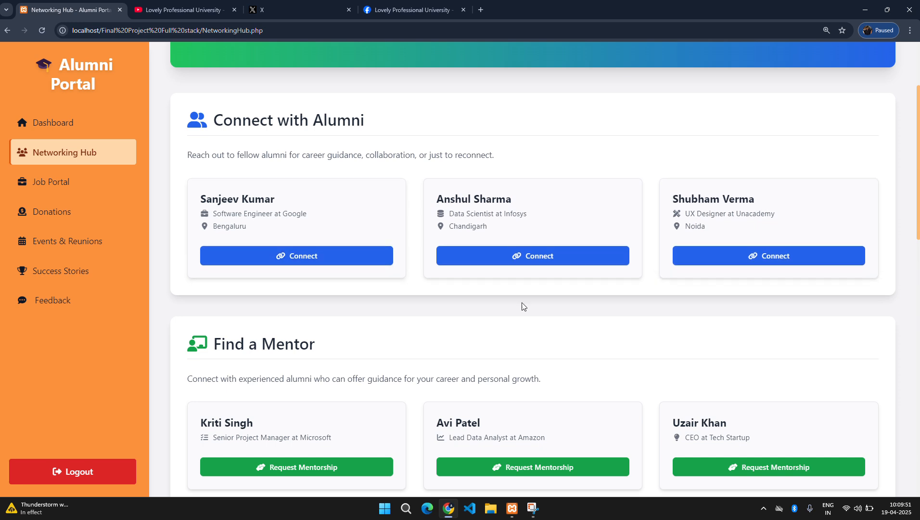
{"action": "scroll", "scroll_direction": "down", "scroll_amount": 3}
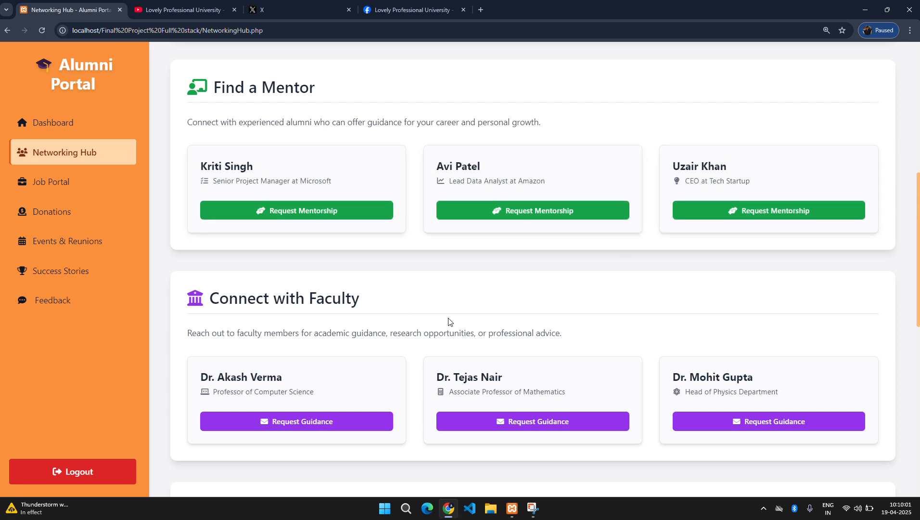
{"action": "scroll", "scroll_direction": "down", "scroll_amount": 3}
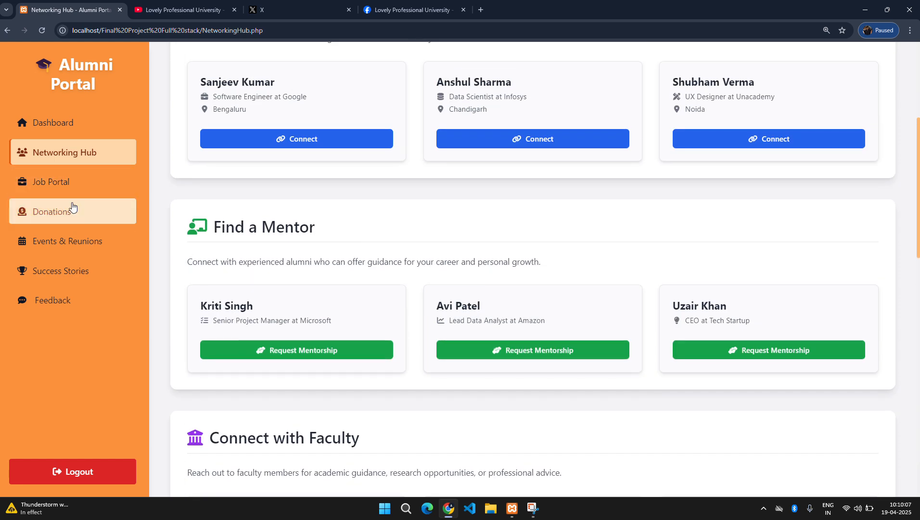
{"action": "left_click", "coordinate": [50, 181]}
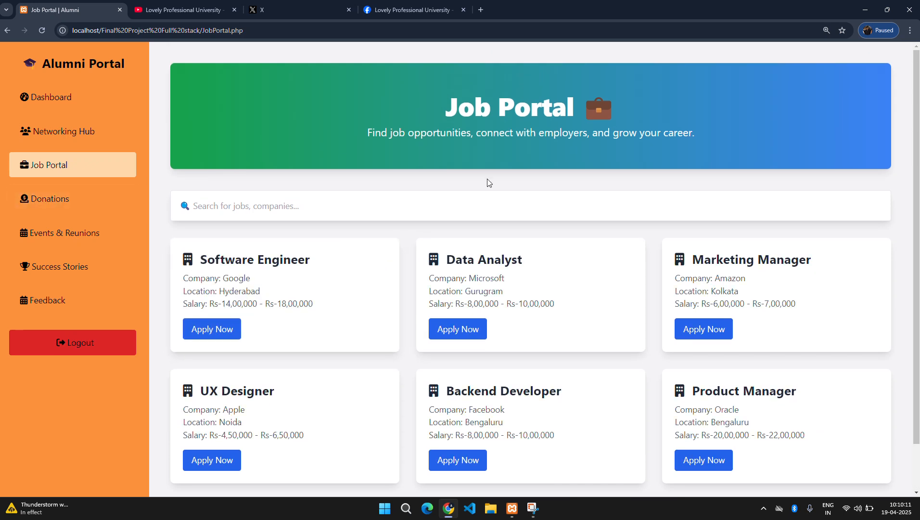
- Filter job listings by the search 'soft' and cancel the Apply for Job dialog
{"action": "scroll", "scroll_direction": "down", "scroll_amount": 3}
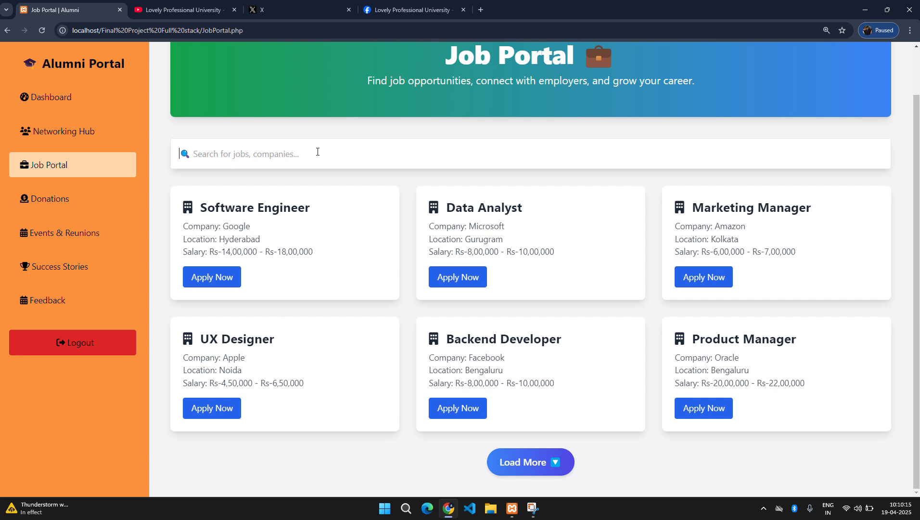
{"action": "type", "text": "soft"}
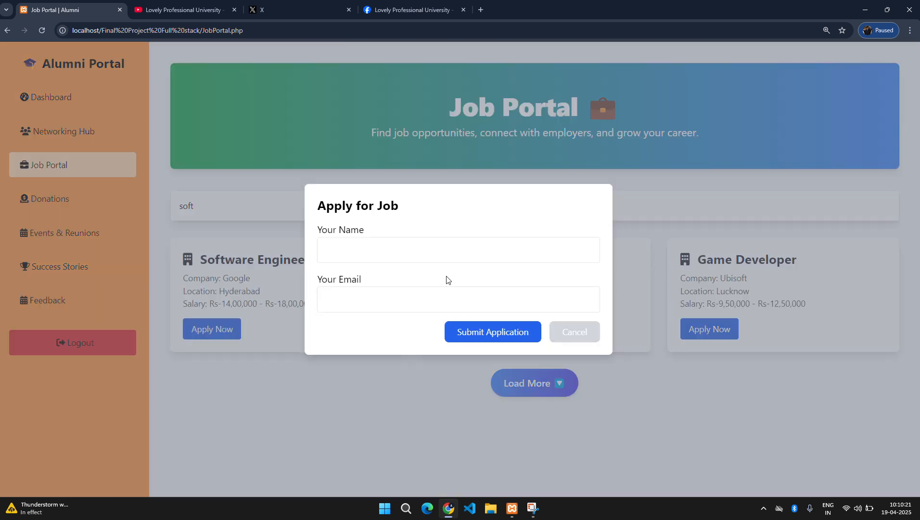
{"action": "mouse_move", "coordinate": [392, 285]}
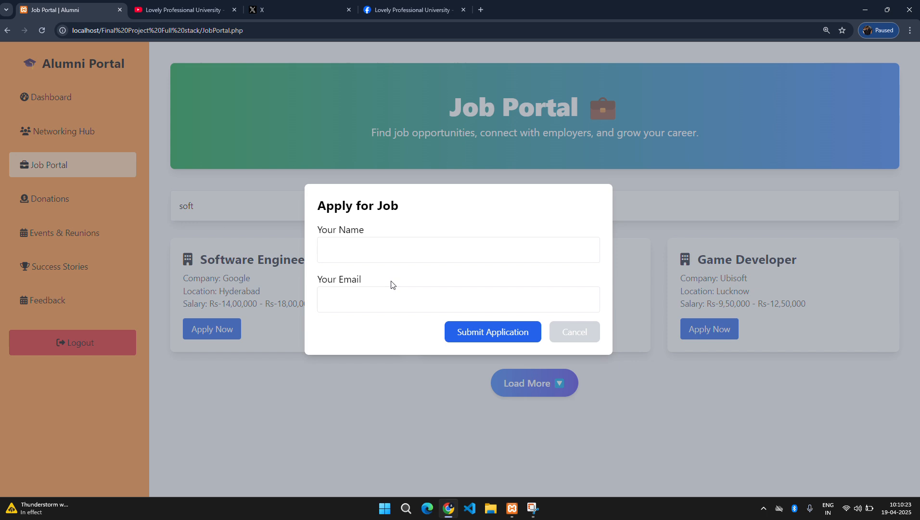
{"action": "mouse_move", "coordinate": [573, 336]}
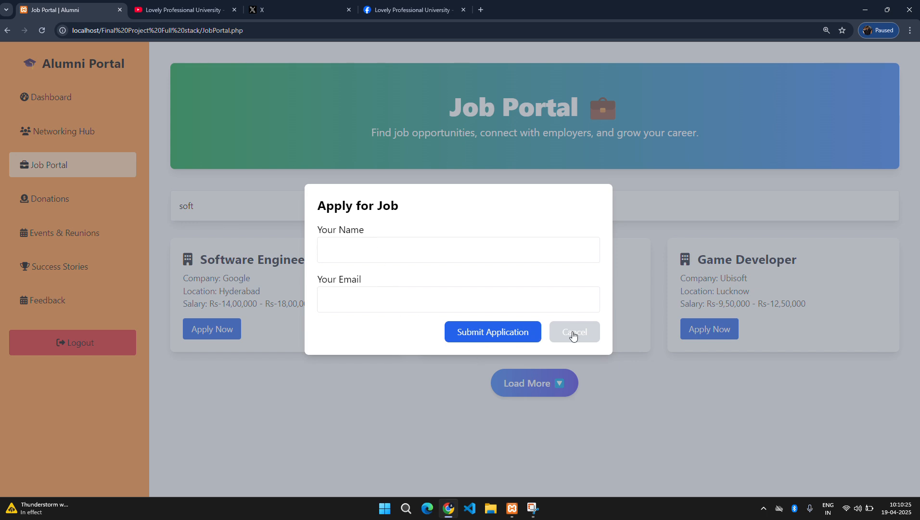
{"action": "left_click", "coordinate": [574, 331]}
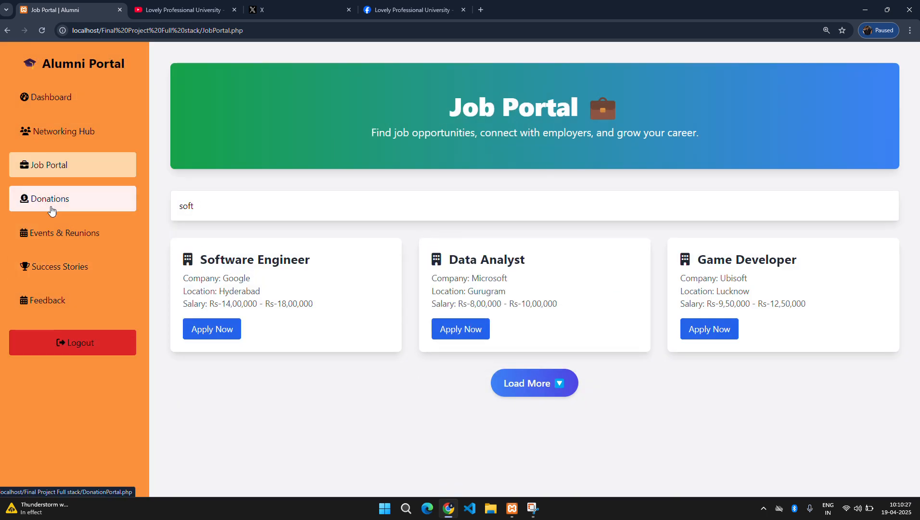
{"action": "mouse_move", "coordinate": [72, 267]}
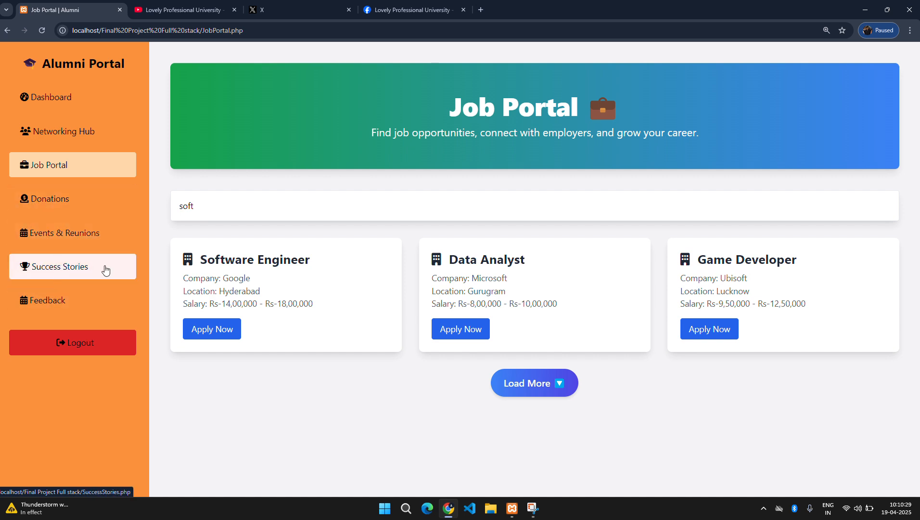
{"action": "left_click", "coordinate": [61, 267]}
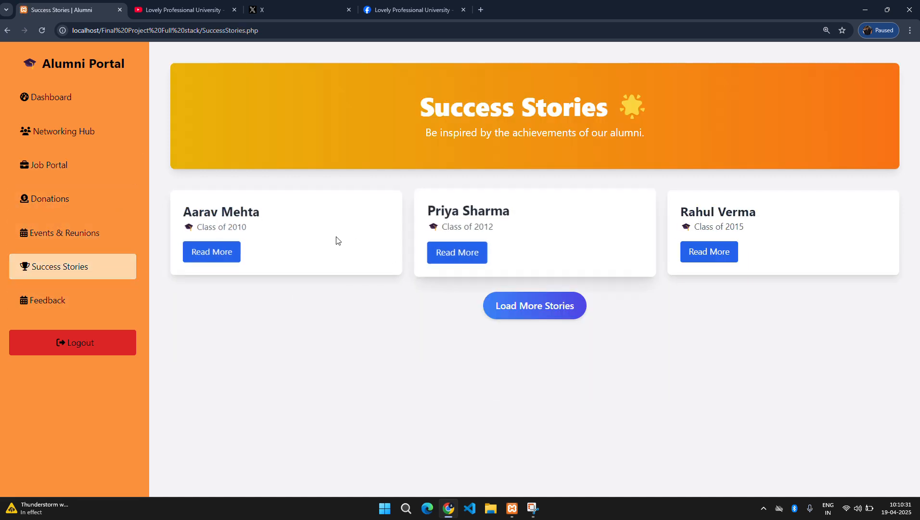
{"action": "left_click", "coordinate": [534, 306]}
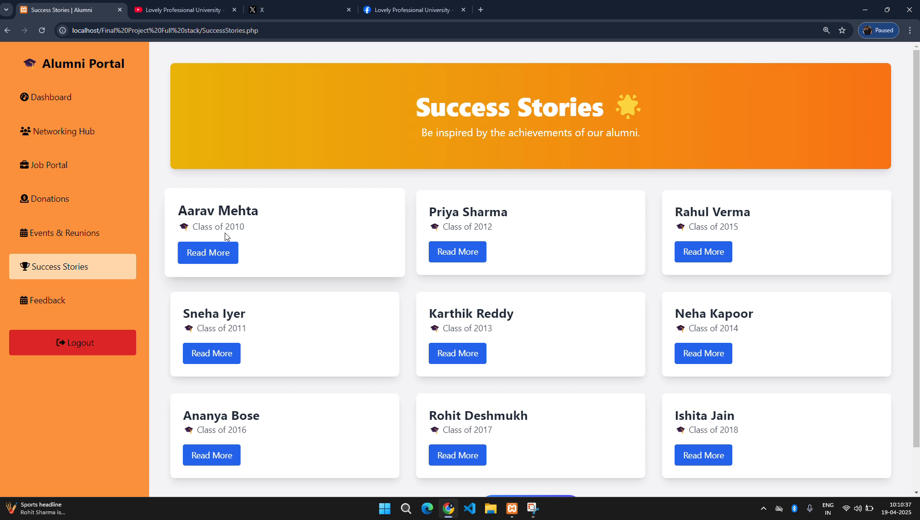
{"action": "left_click", "coordinate": [207, 253]}
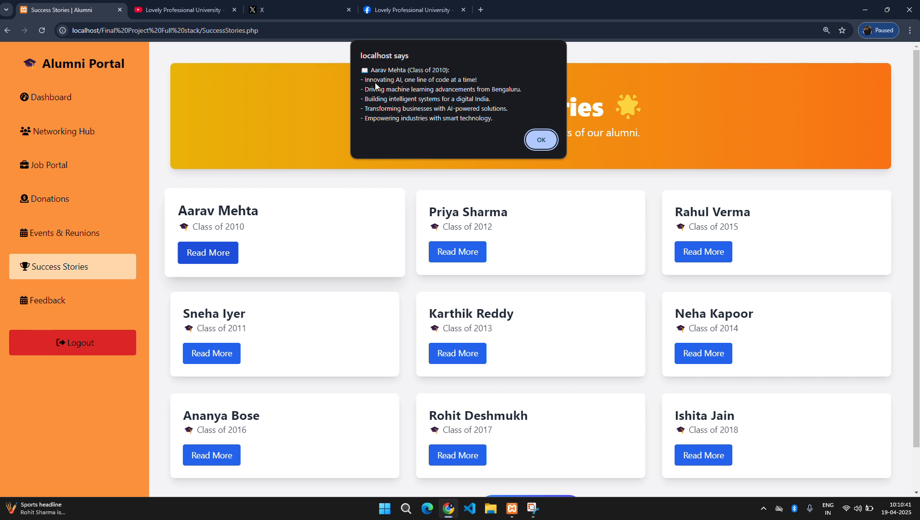
{"action": "mouse_move", "coordinate": [456, 90]}
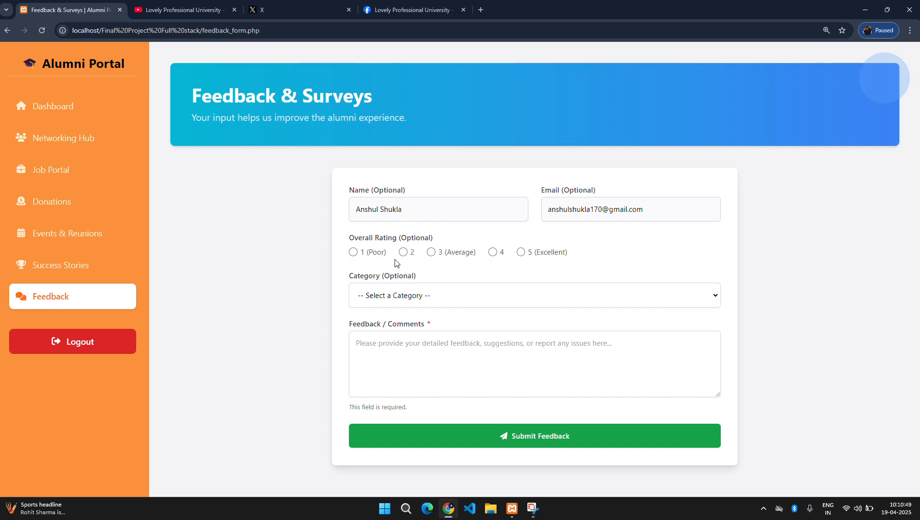
{"action": "mouse_move", "coordinate": [474, 261]}
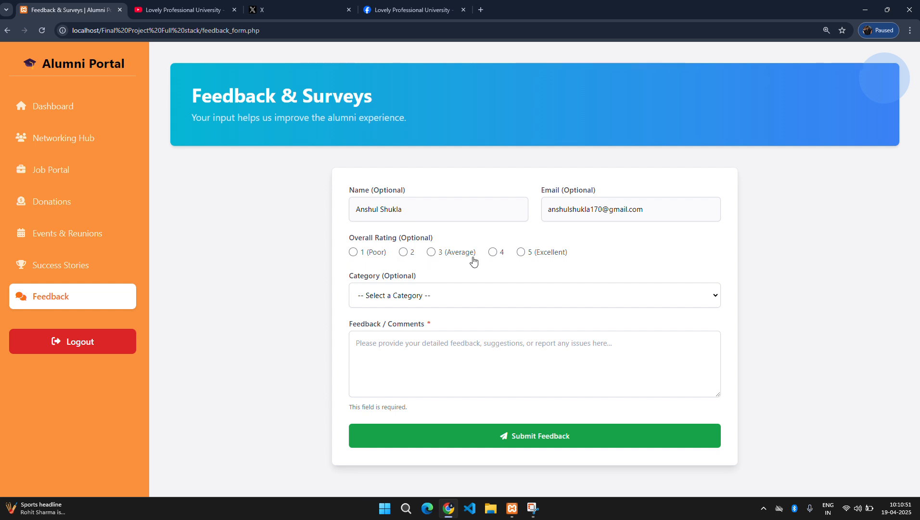
- Enter placeholder text 'hmnmvh' in the Feedback / Comments field
{"action": "left_click", "coordinate": [535, 296]}
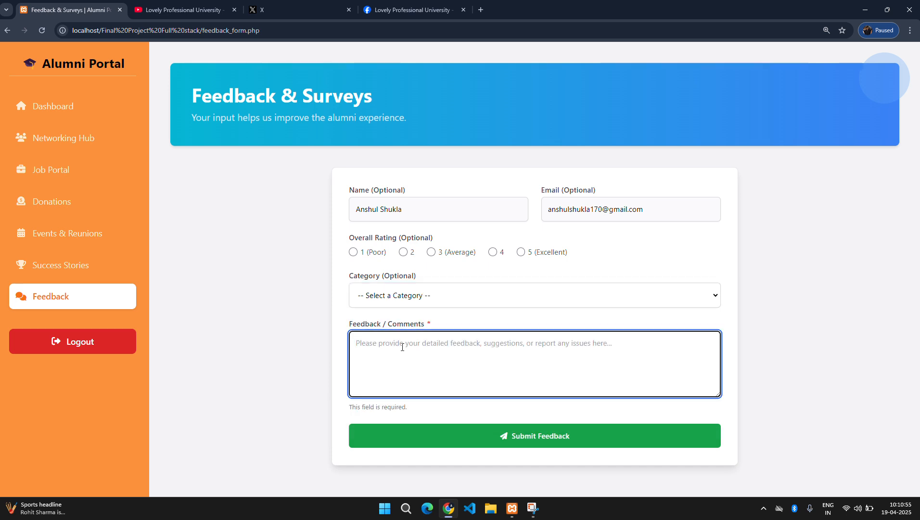
{"action": "type", "text": "hmnmvh"}
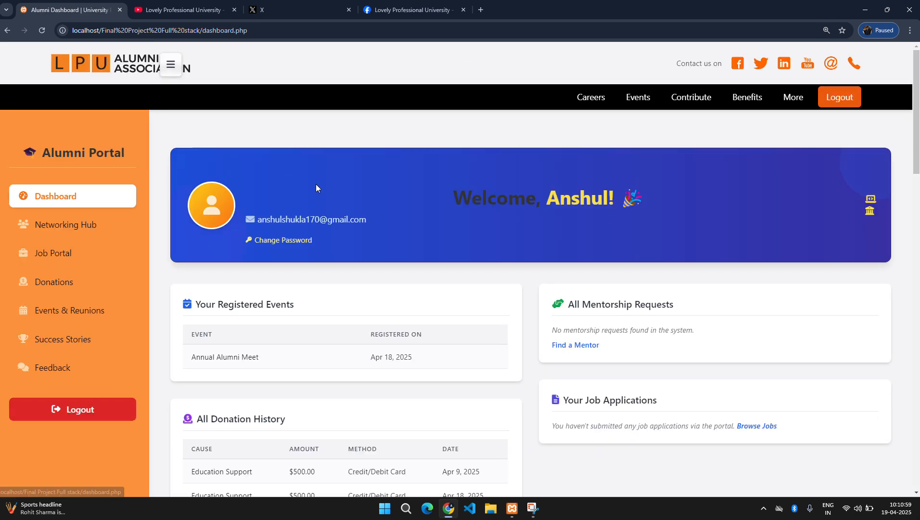
- Scroll through the full-width dashboard and start a new browser tab
{"action": "scroll", "scroll_direction": "down", "scroll_amount": 3}
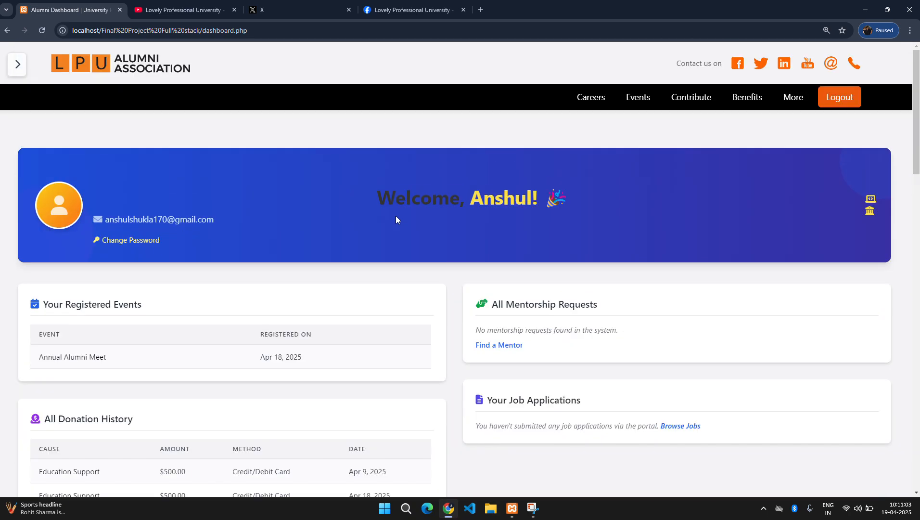
{"action": "mouse_move", "coordinate": [349, 197]}
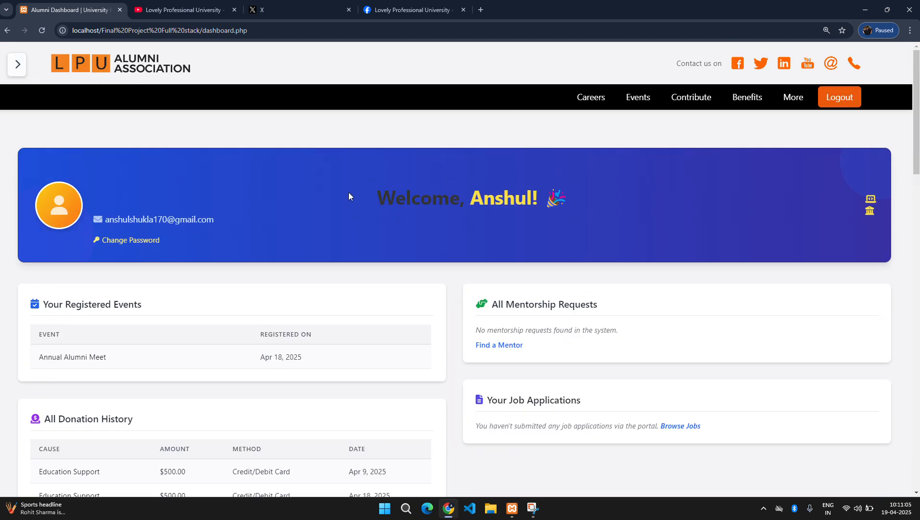
{"action": "mouse_move", "coordinate": [439, 77]}
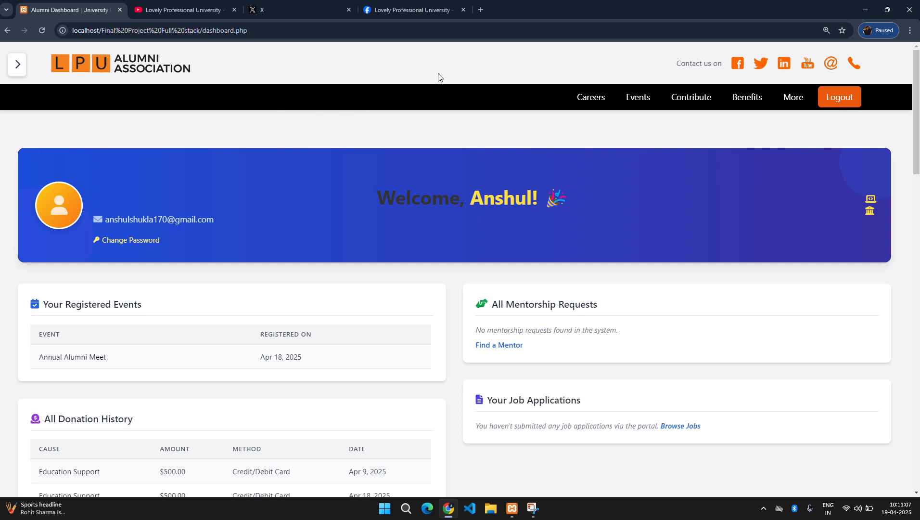
{"action": "mouse_move", "coordinate": [459, 50]}
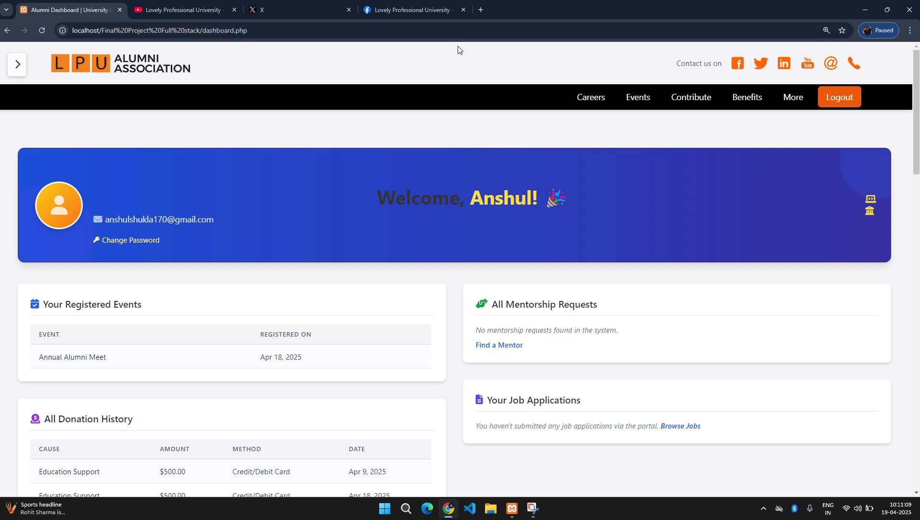
{"action": "left_click", "coordinate": [595, 10]}
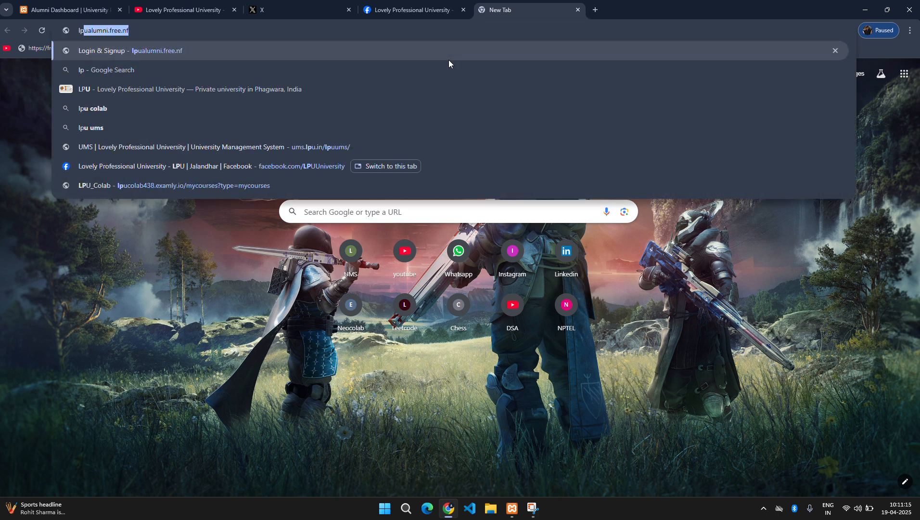
- Load the deployed site lpualumni.free.nf in the new tab
{"action": "type", "text": "lpualumni.free.nf"}
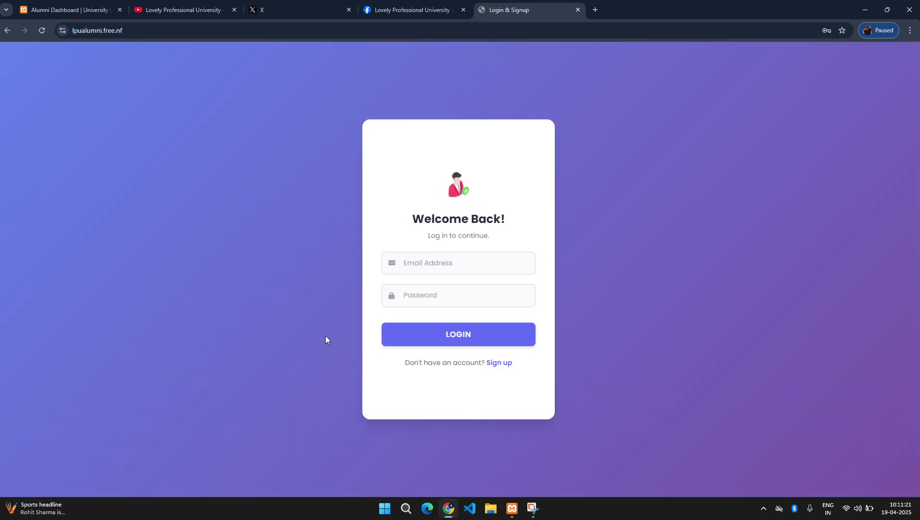
{"action": "mouse_move", "coordinate": [371, 178]}
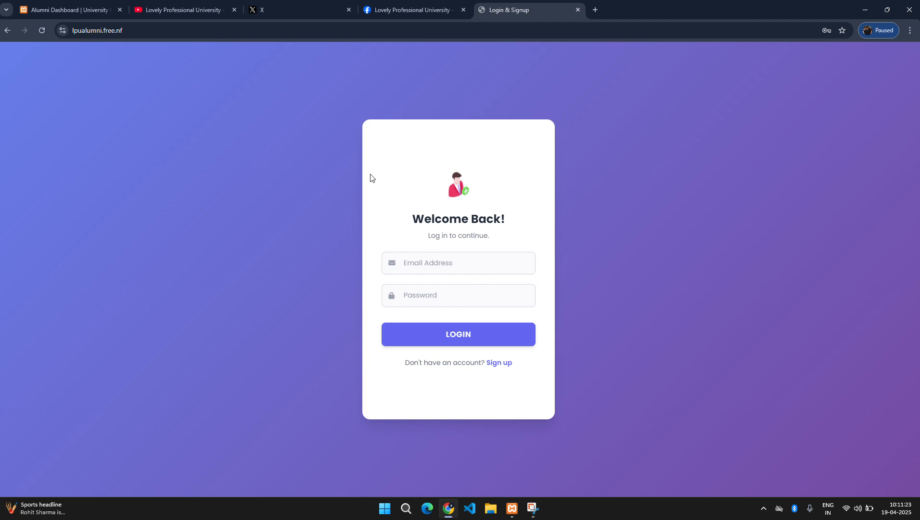